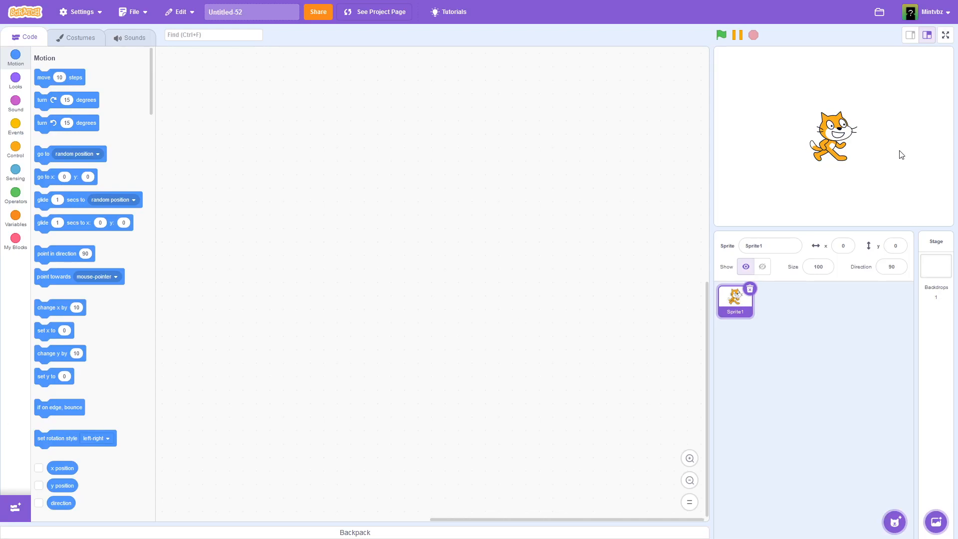
mouse_move(822, 257)
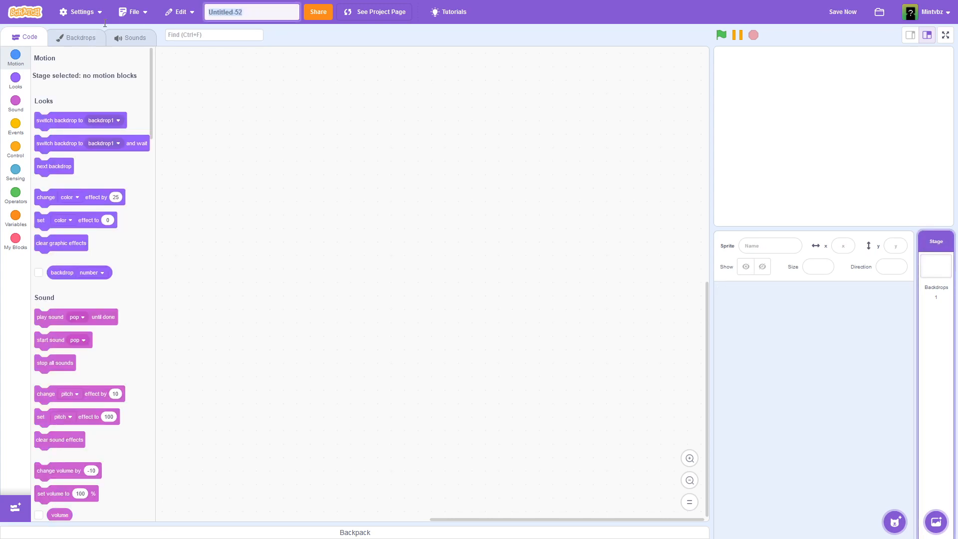
Step: Delete the default cat sprite and retitle the project from Untitled-52 to 'Joystick'
text(Joystick)
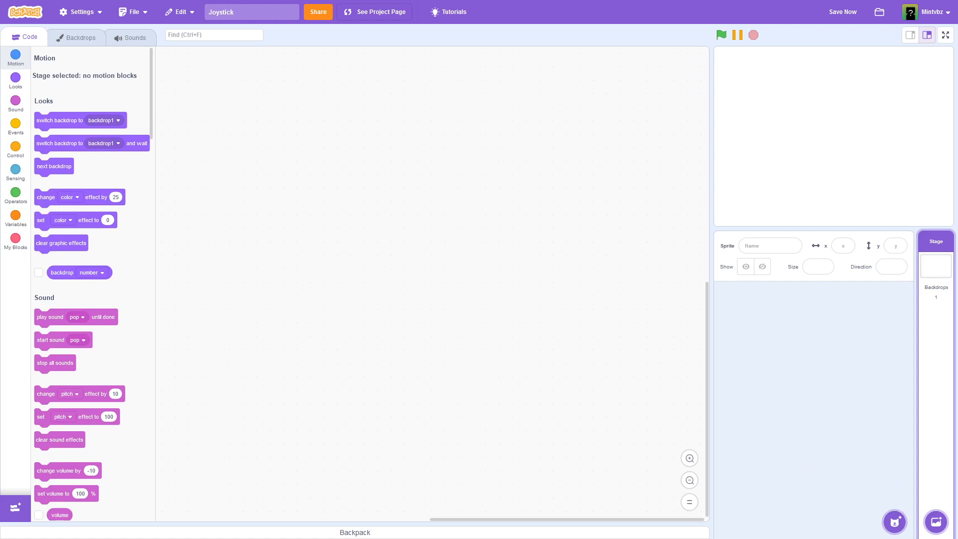
mouse_move(289, 391)
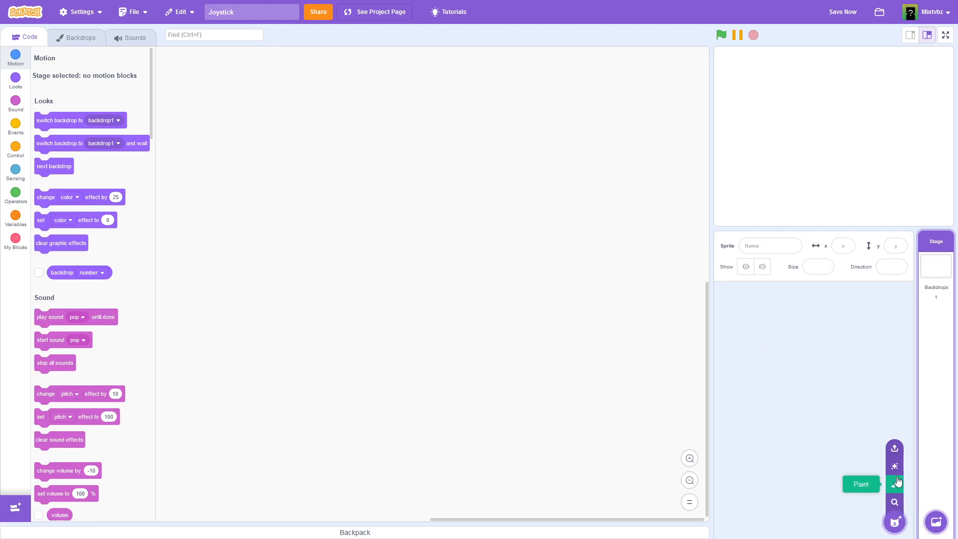
Step: Paint a Base sprite with a grey circle costume at x -160, y -105
click(894, 484)
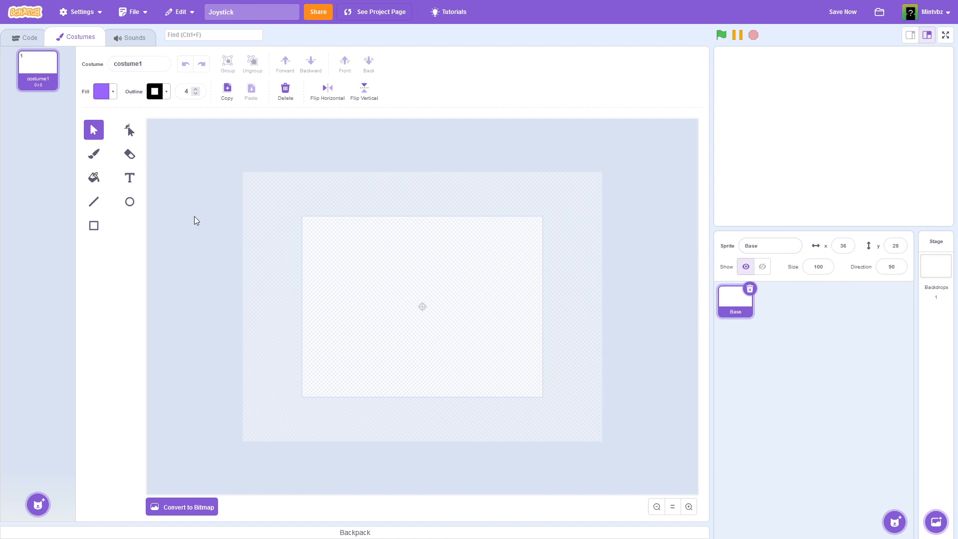
click(101, 91)
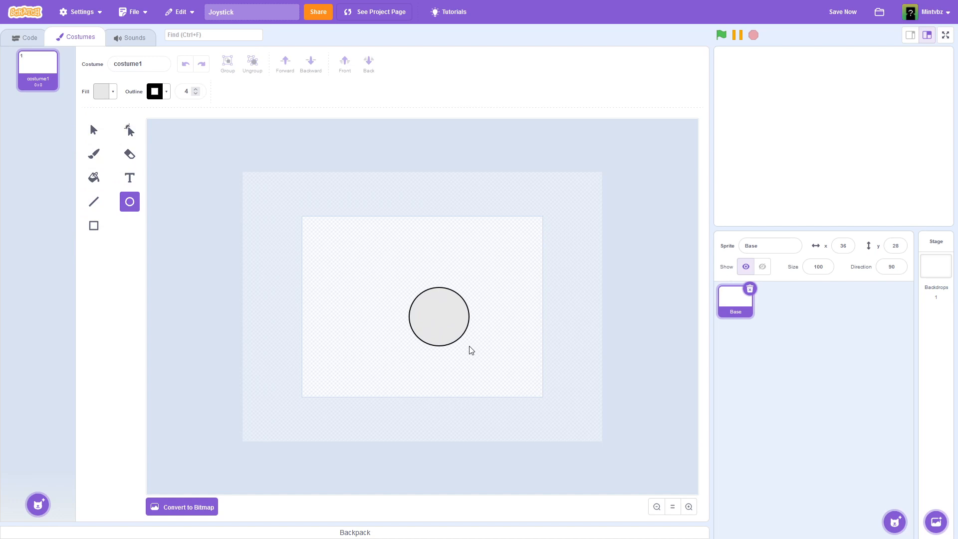
click(439, 317)
text(-160)
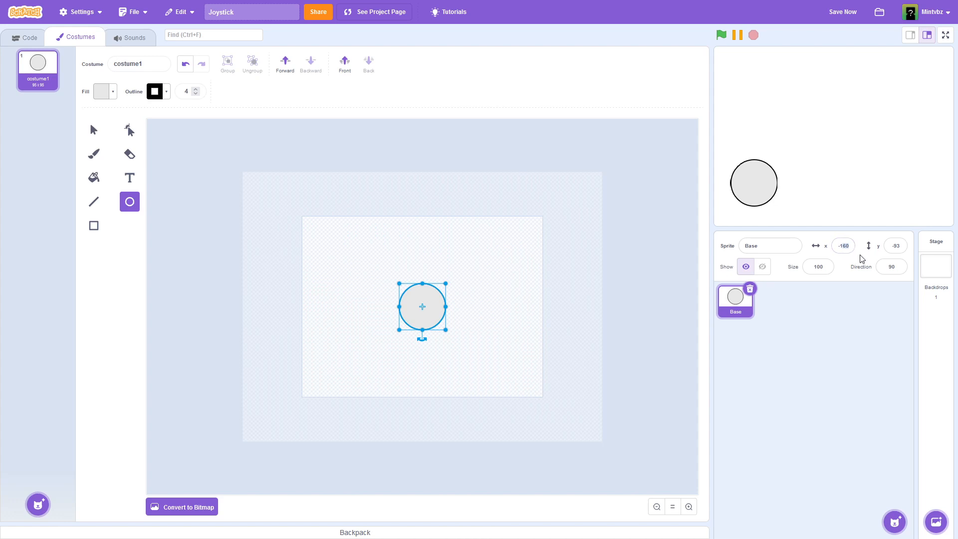
click(895, 245)
text(-105)
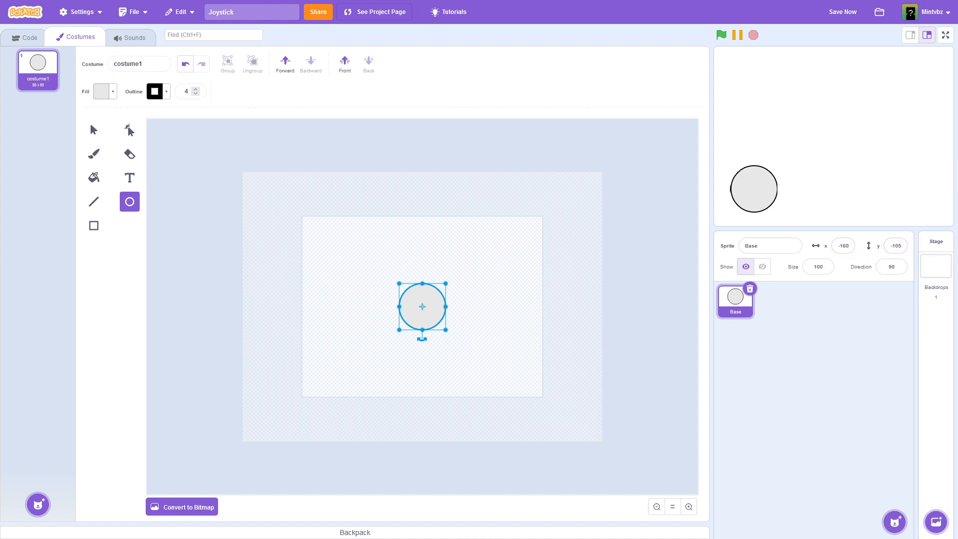
click(293, 172)
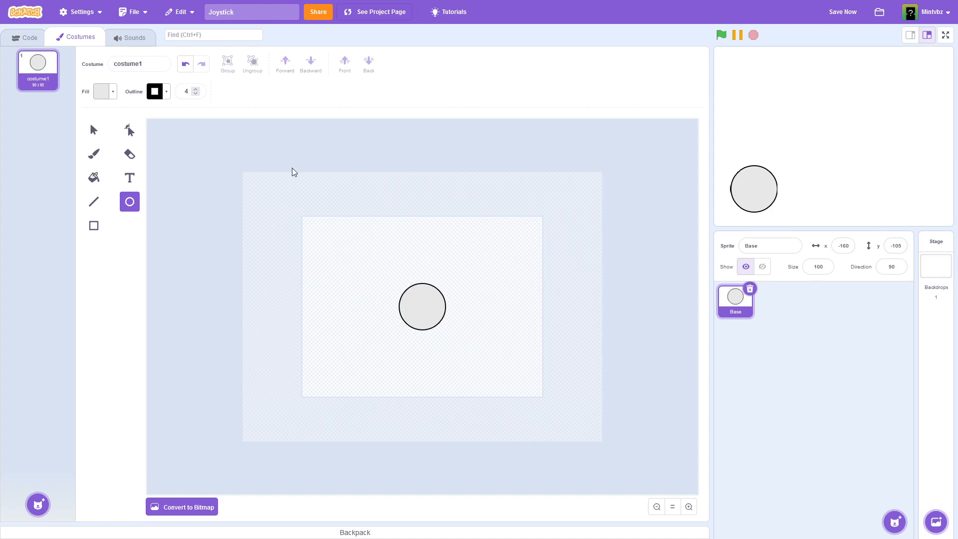
click(25, 38)
text(MousePointer)
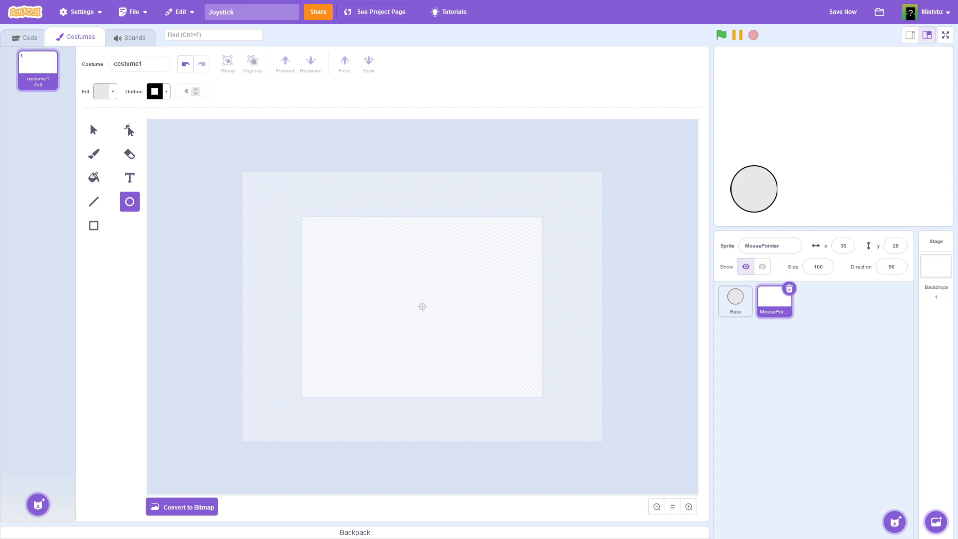
Step: Paint a MousePointer sprite whose costume is a small black brush dot
click(93, 153)
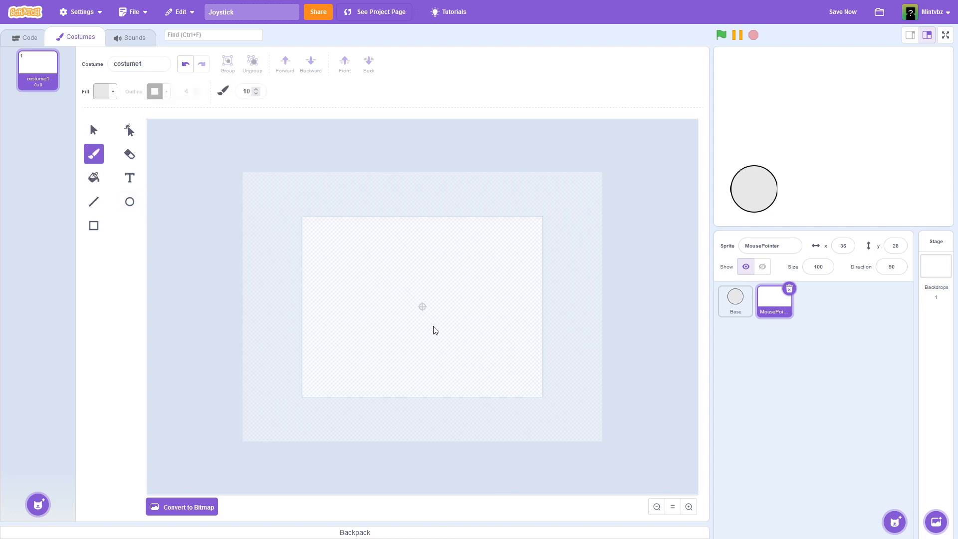
mouse_move(160, 211)
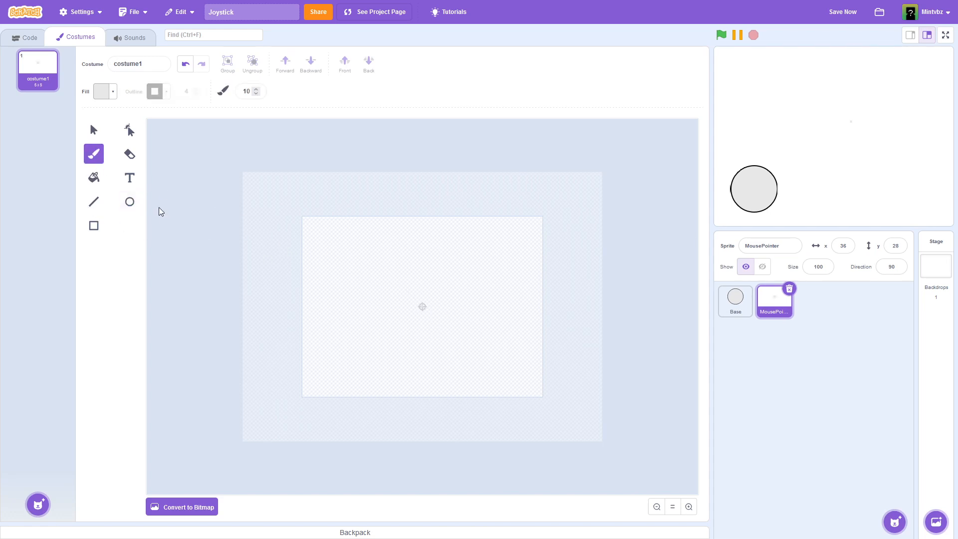
click(101, 90)
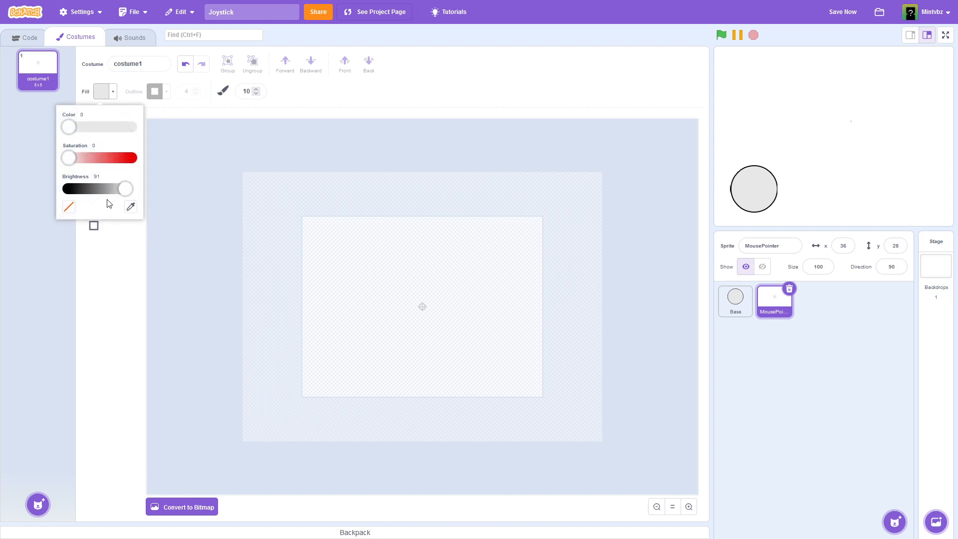
drag(126, 188, 69, 188)
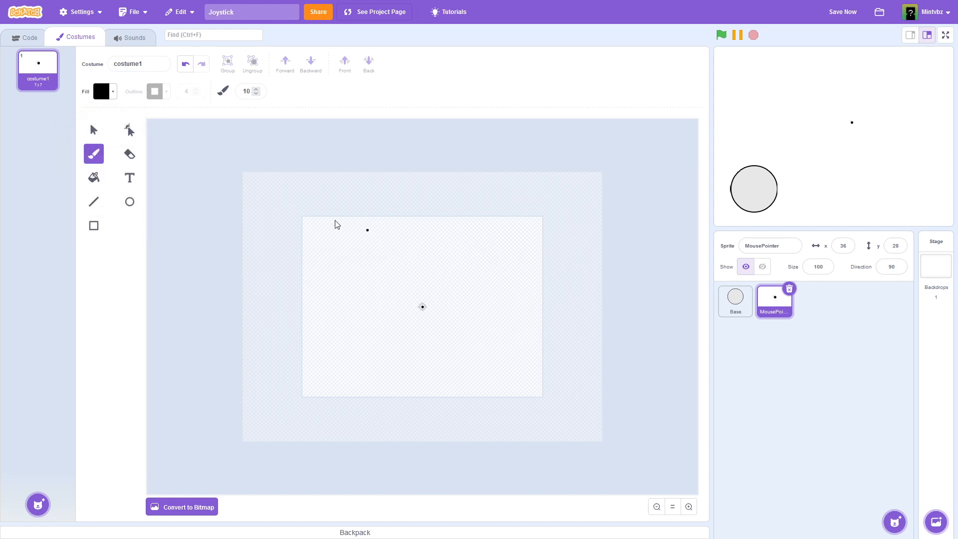
click(28, 37)
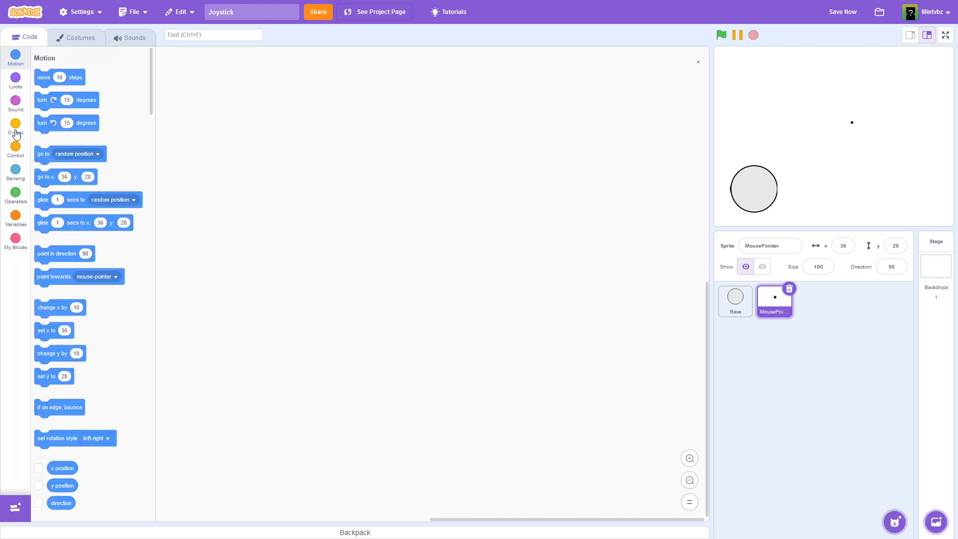
Step: Script MousePointer: when green flag clicked, forever go to mouse-pointer
click(15, 126)
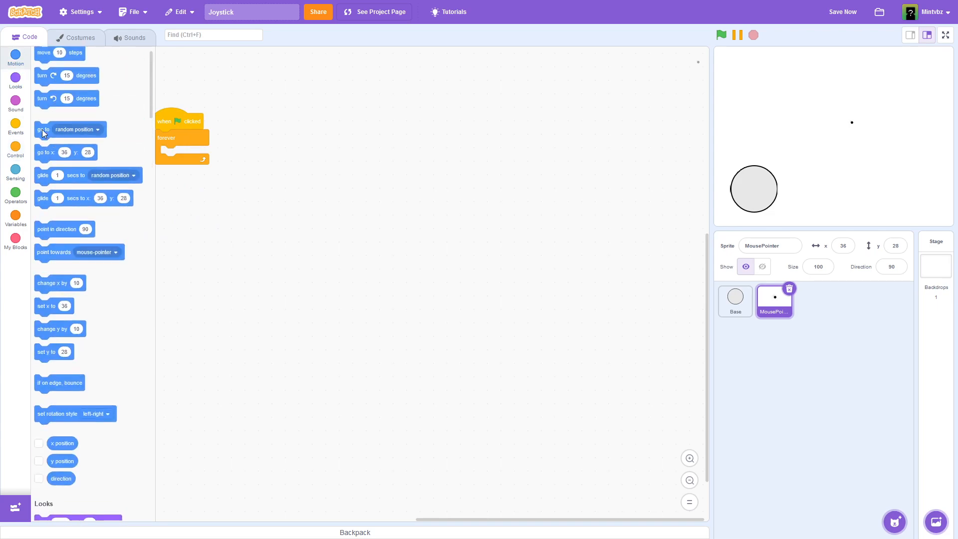
scroll(up, 3)
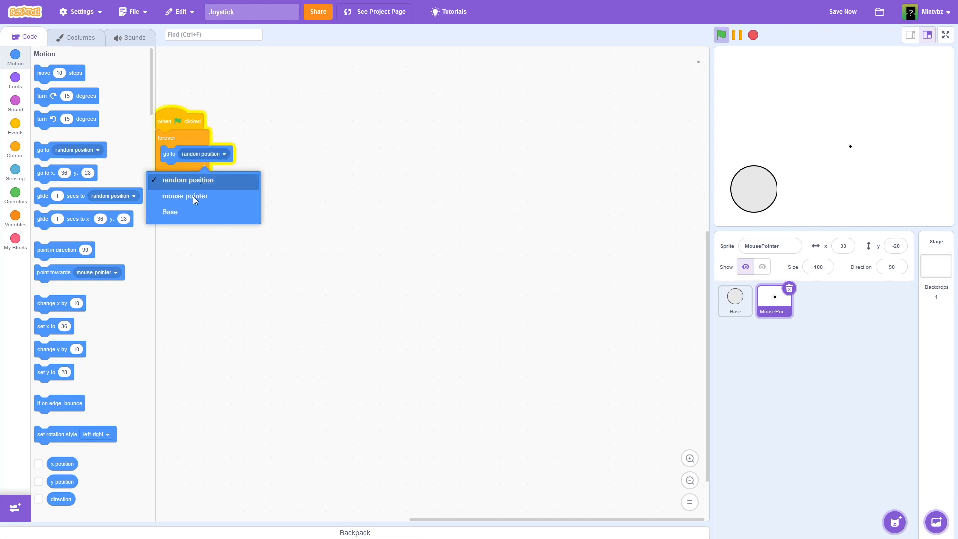
click(184, 196)
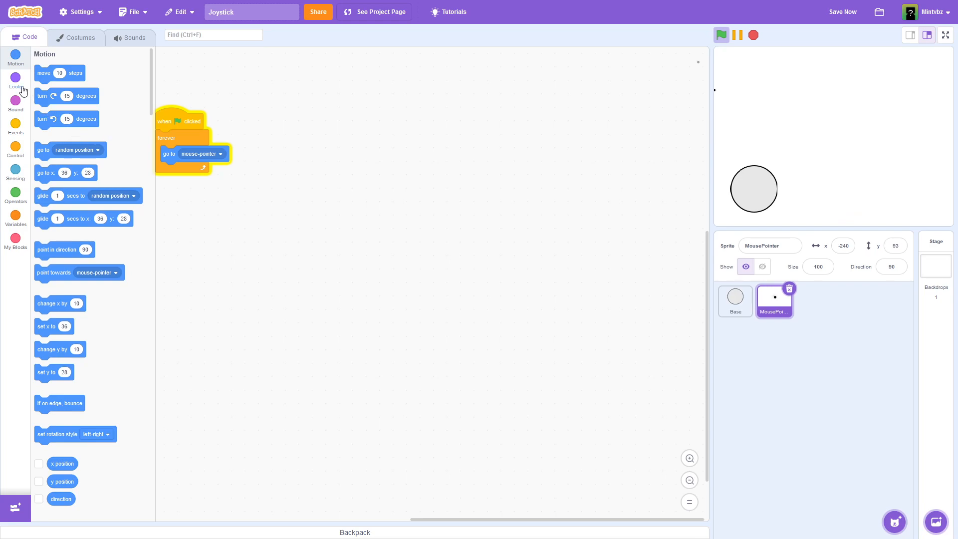
click(15, 81)
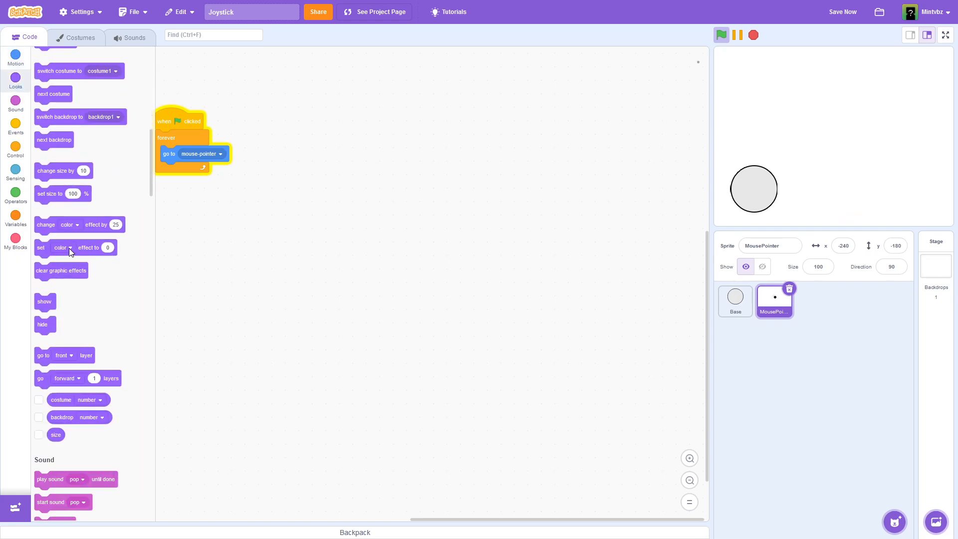
click(69, 248)
text(JoyStick)
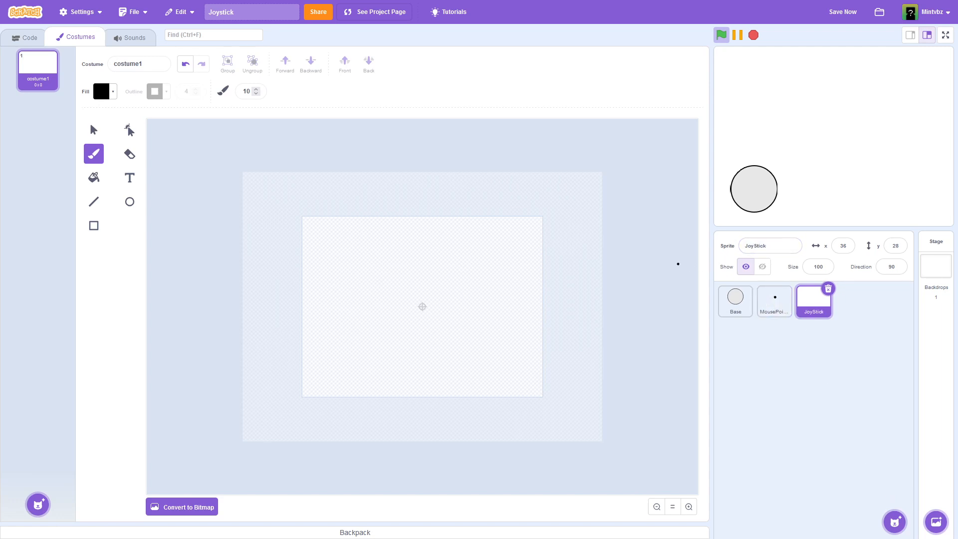
mouse_move(315, 178)
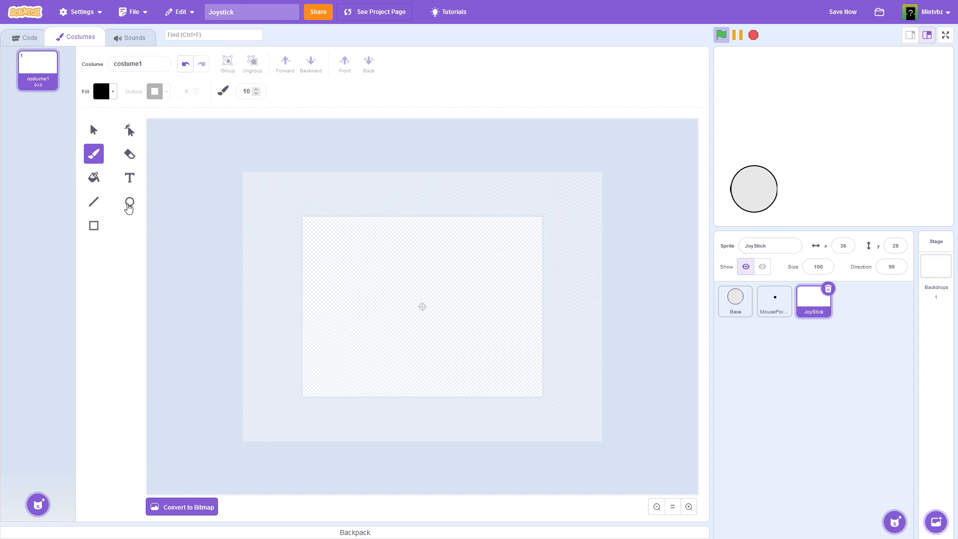
Step: Paint a JoyStick costume: a small grey circle with saturation 0, brightness 55
click(101, 91)
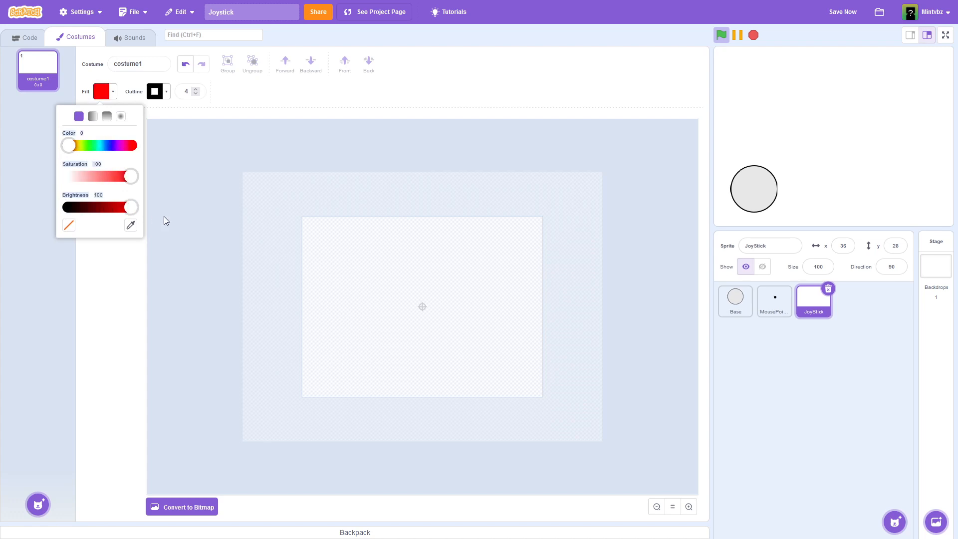
drag(130, 177, 86, 177)
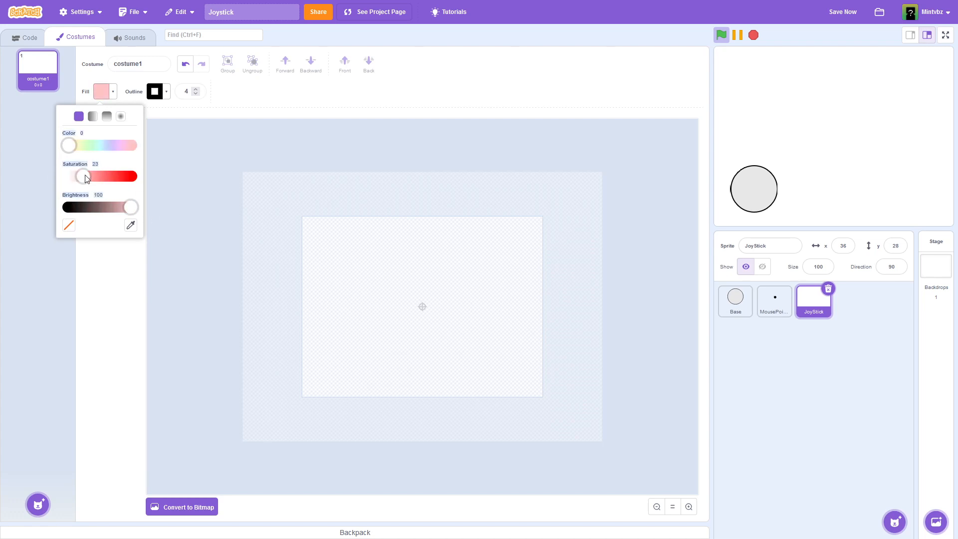
drag(83, 176, 125, 177)
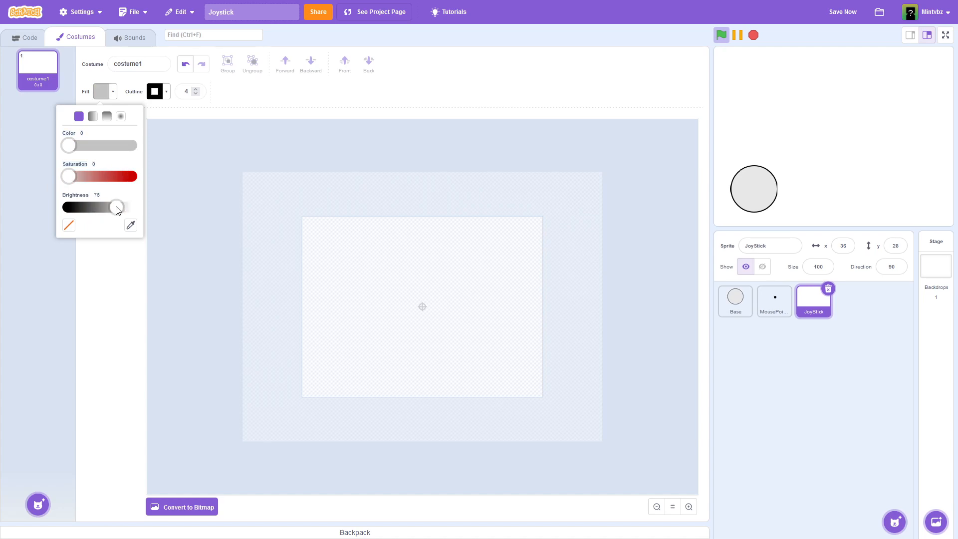
drag(117, 207, 103, 207)
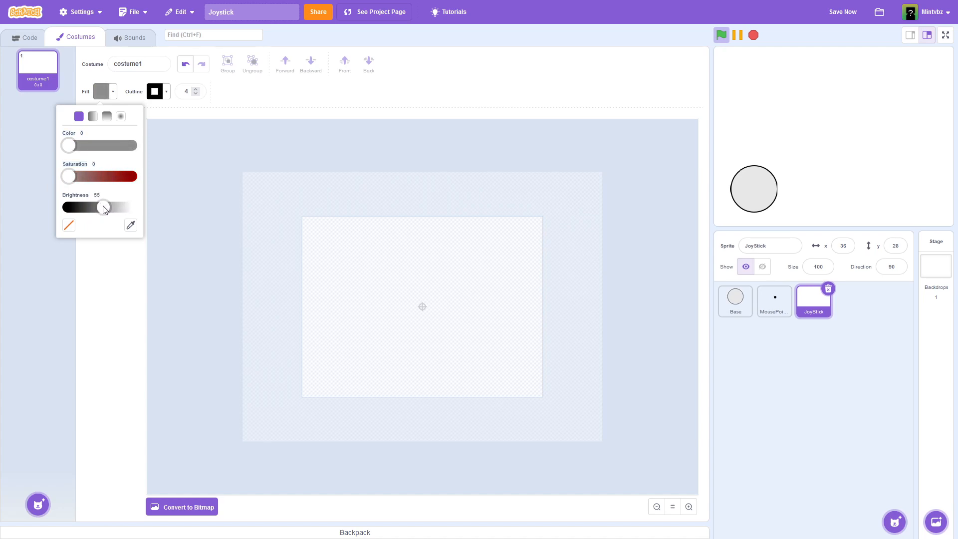
mouse_move(409, 302)
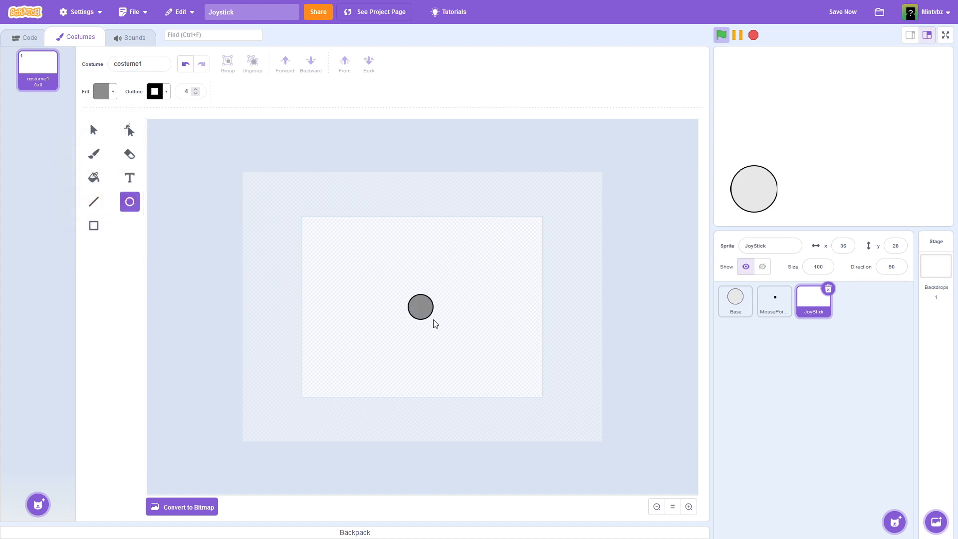
click(420, 307)
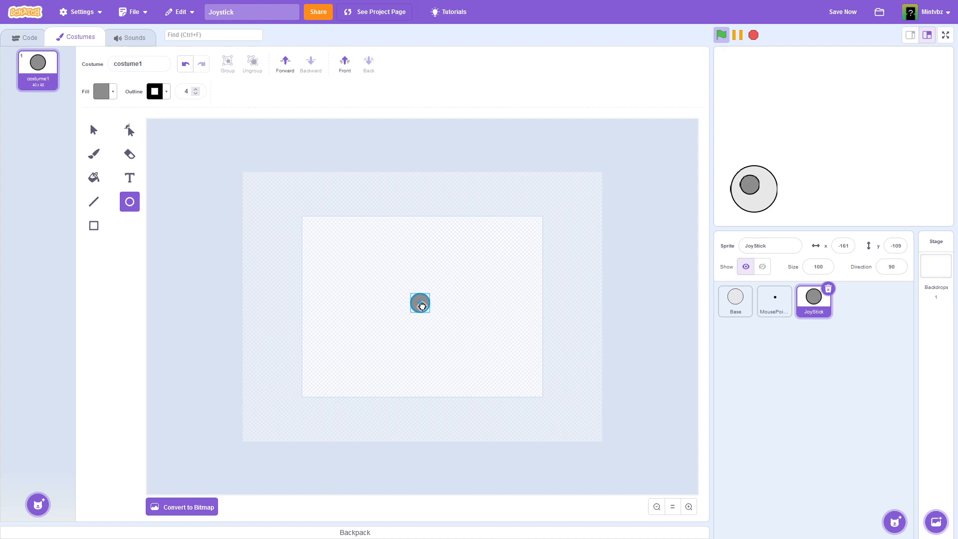
click(421, 303)
text(-160)
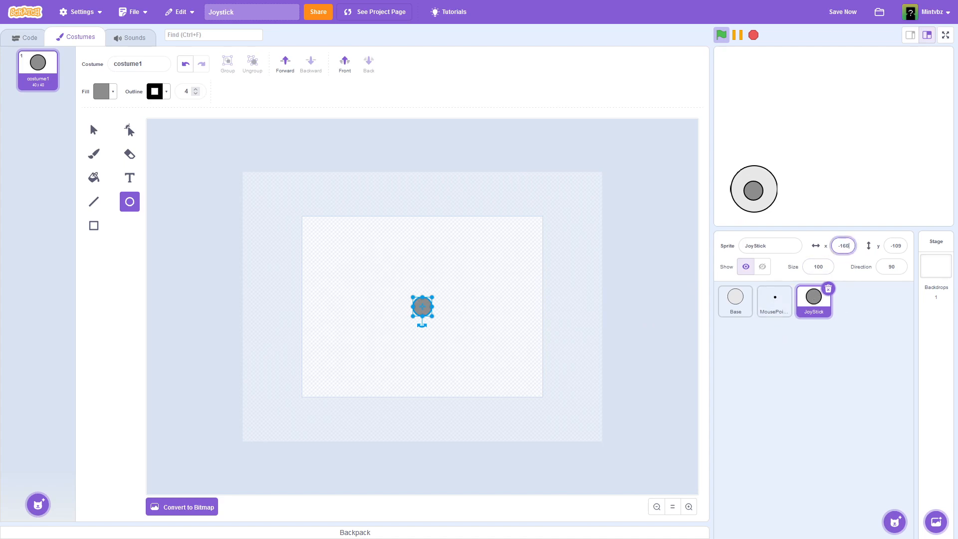
Step: Position the JoyStick sprite at x -160, y -105, matching the Base sprite
click(896, 246)
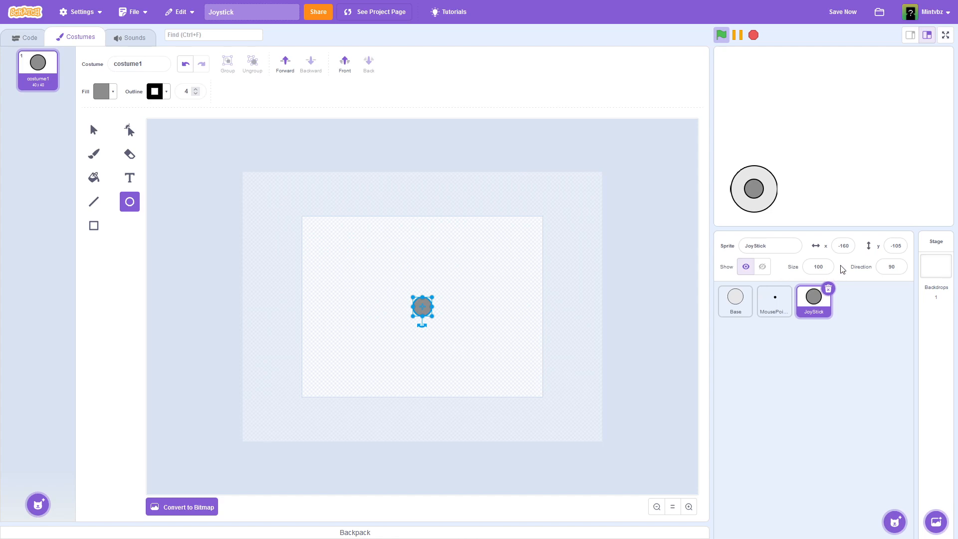
click(735, 300)
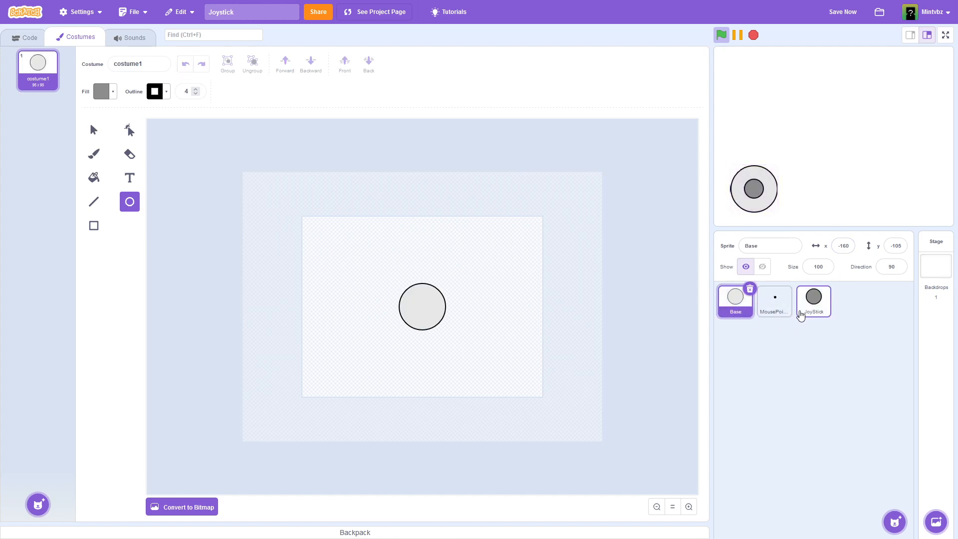
click(813, 300)
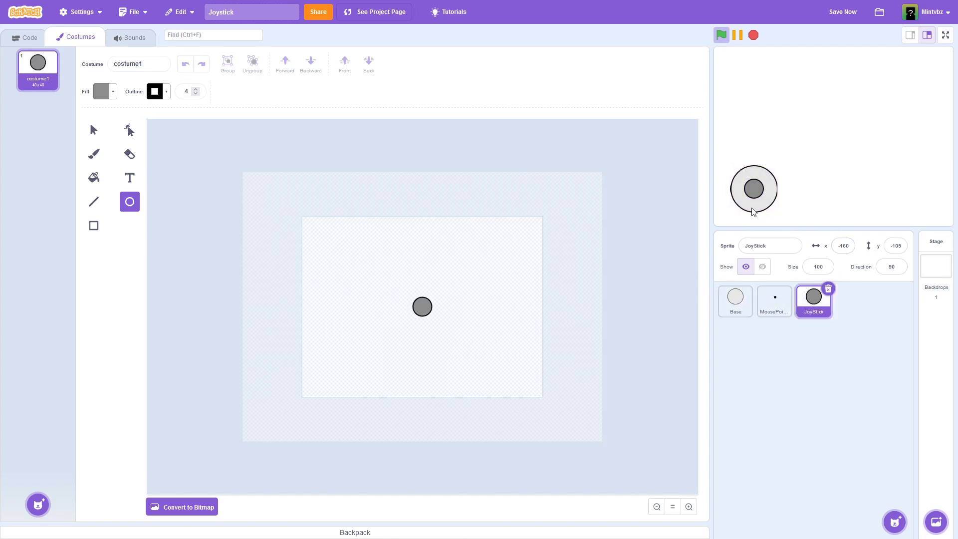
click(844, 245)
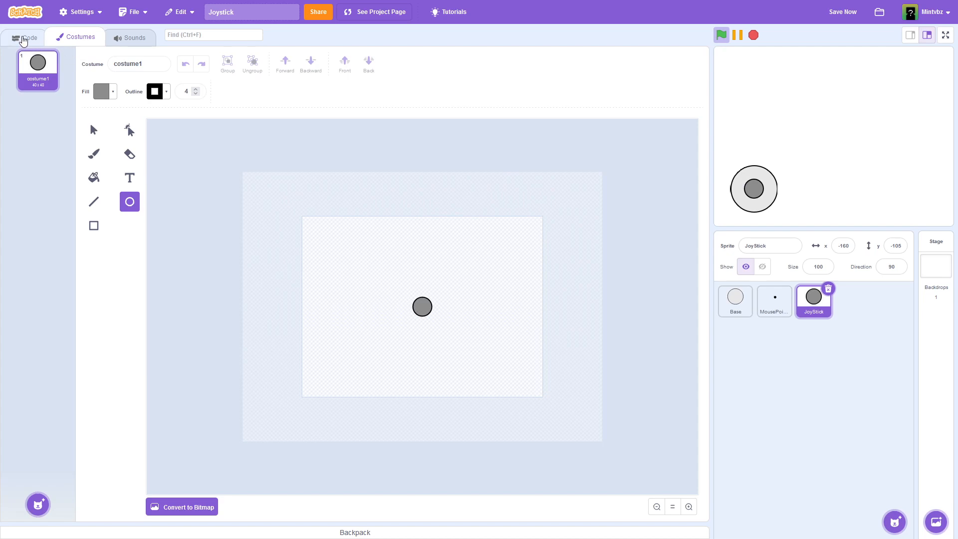
Step: Build a flag-triggered forever if-else on 'mouse down?' that points towards MousePointer
click(25, 38)
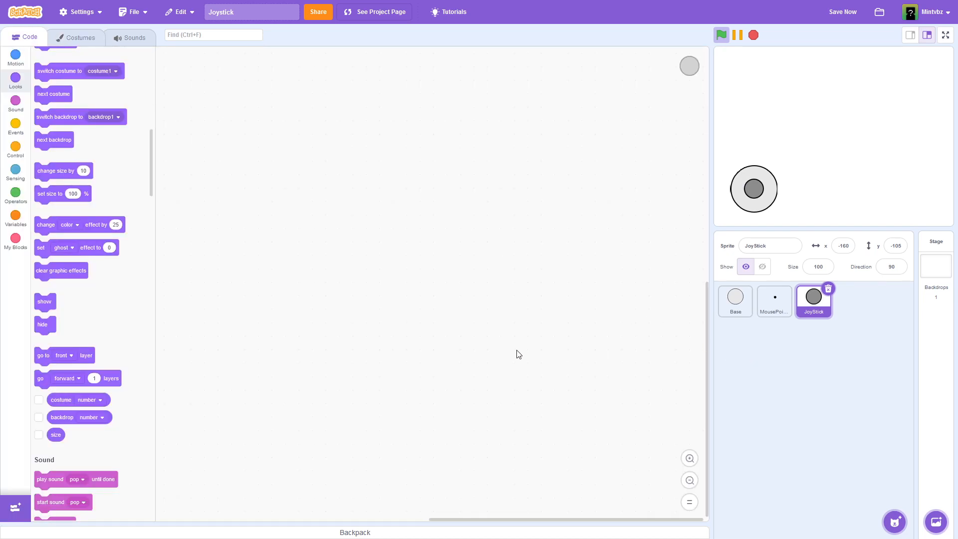
mouse_move(466, 340)
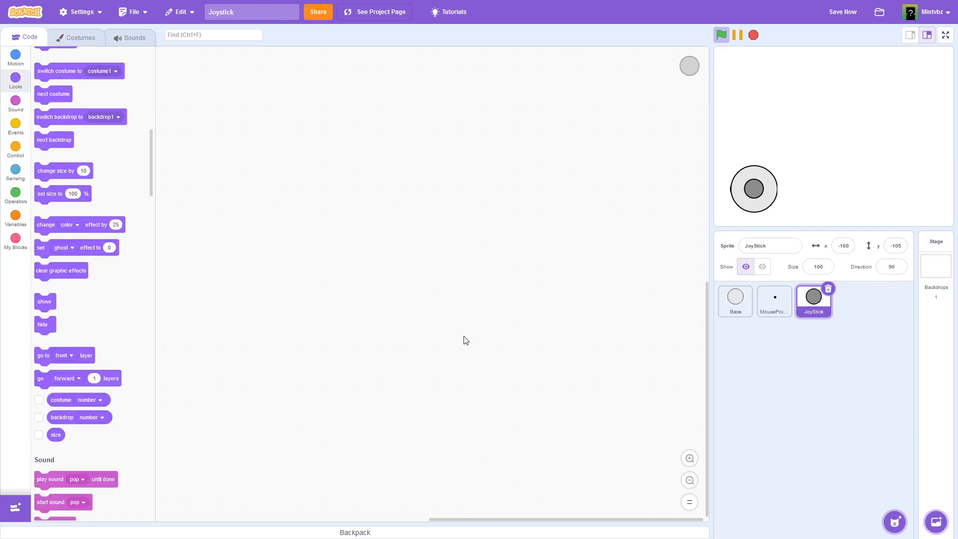
mouse_move(60, 136)
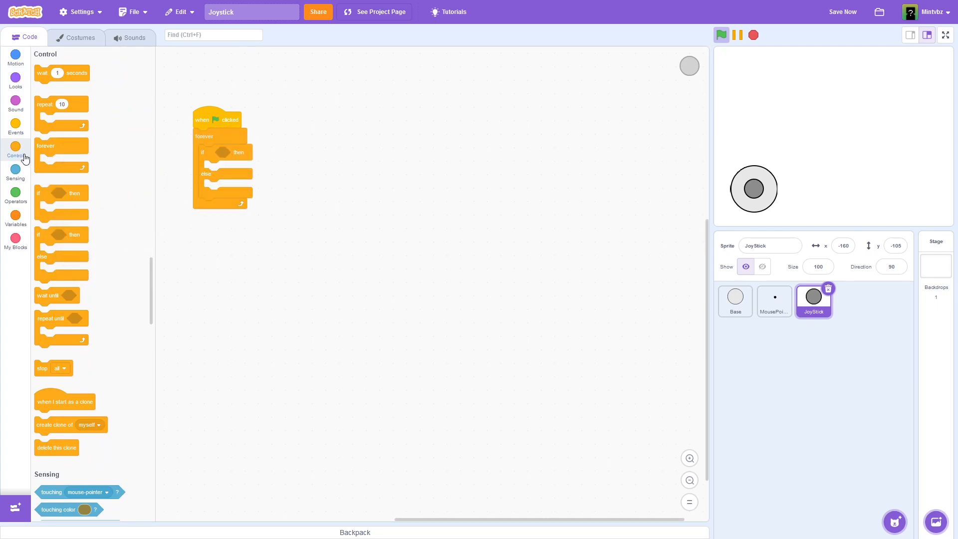
click(16, 173)
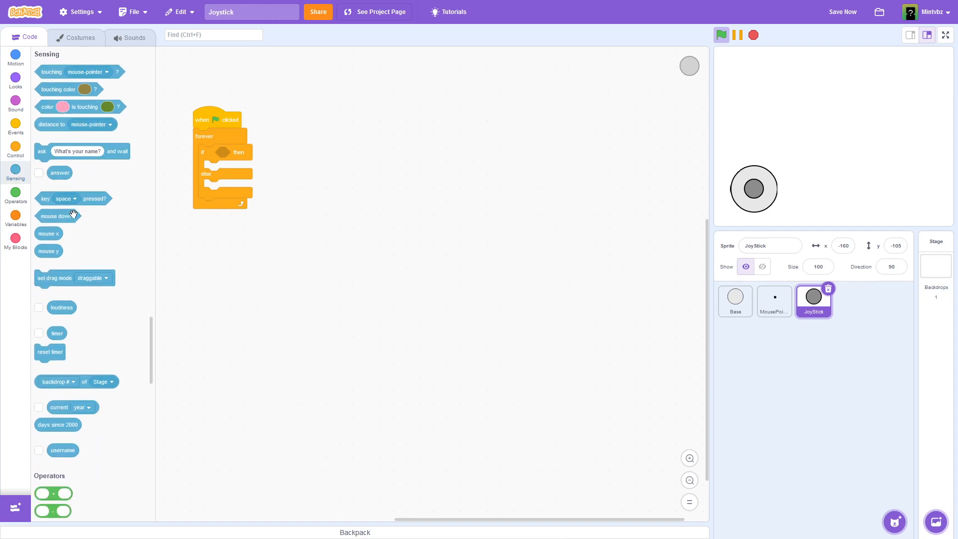
drag(57, 216, 239, 152)
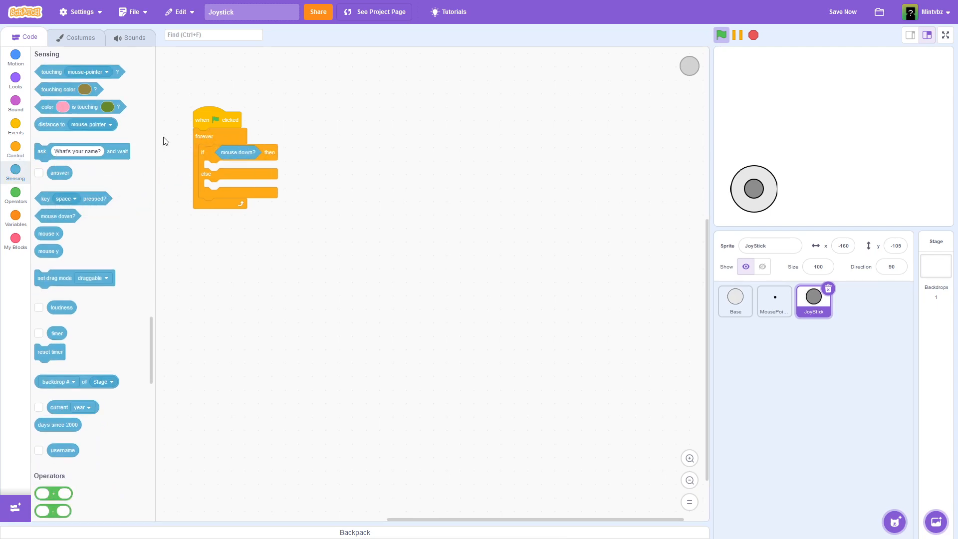
click(15, 58)
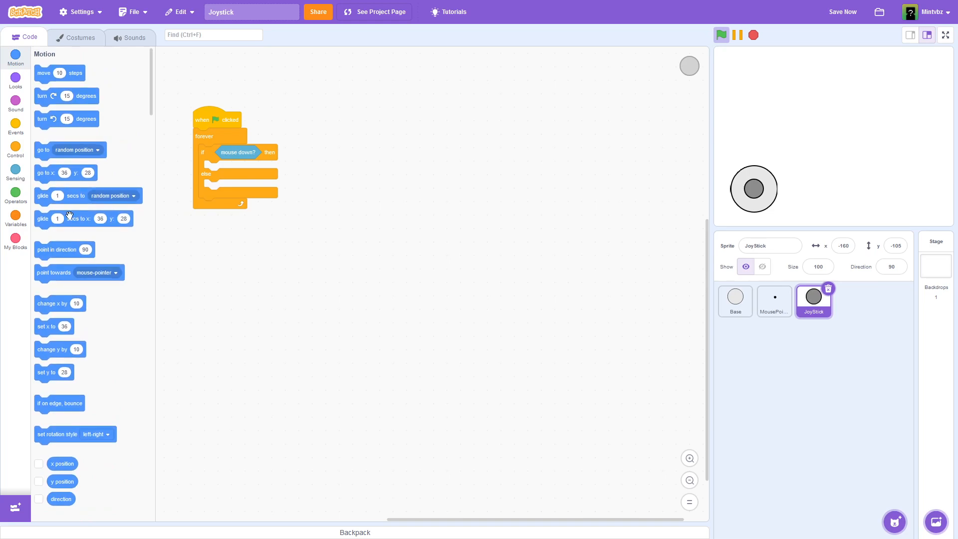
mouse_move(66, 286)
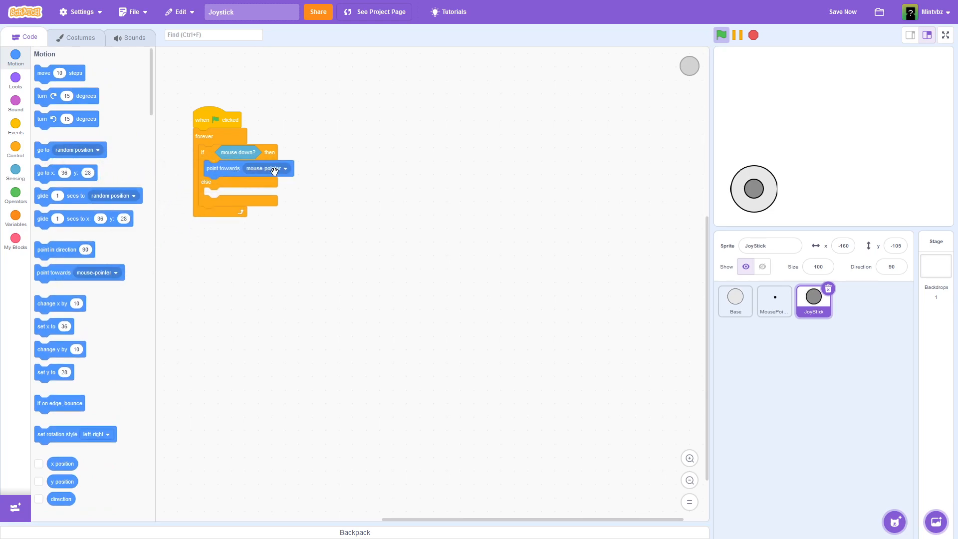
click(265, 168)
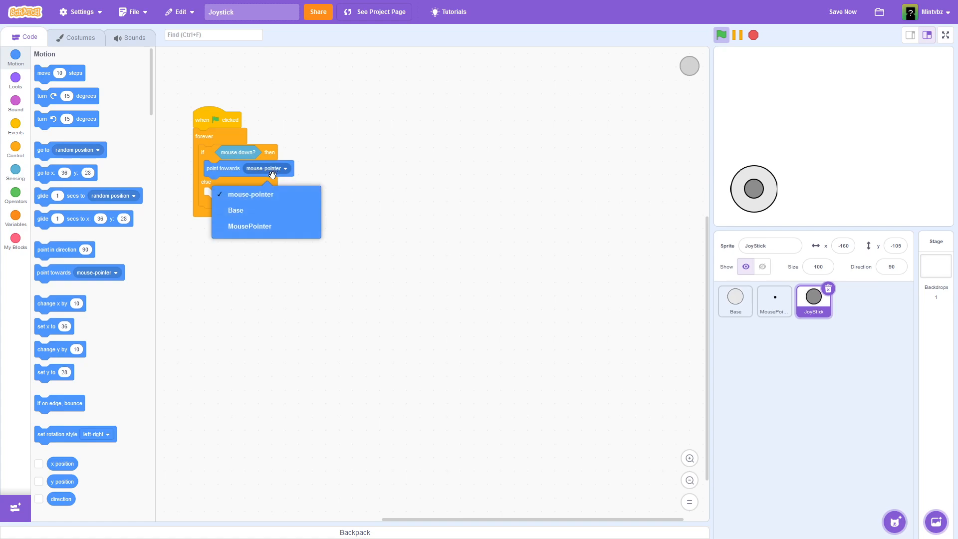
mouse_move(250, 194)
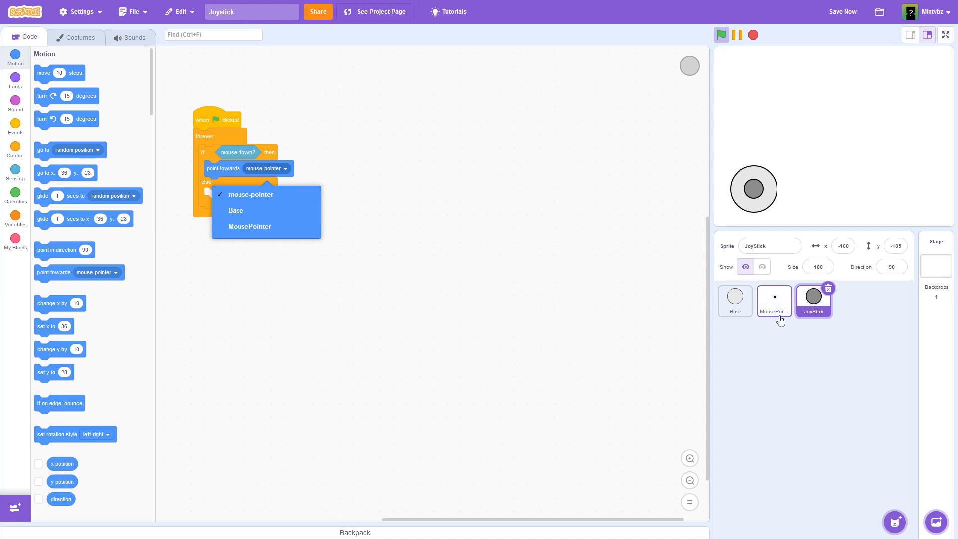
mouse_move(770, 322)
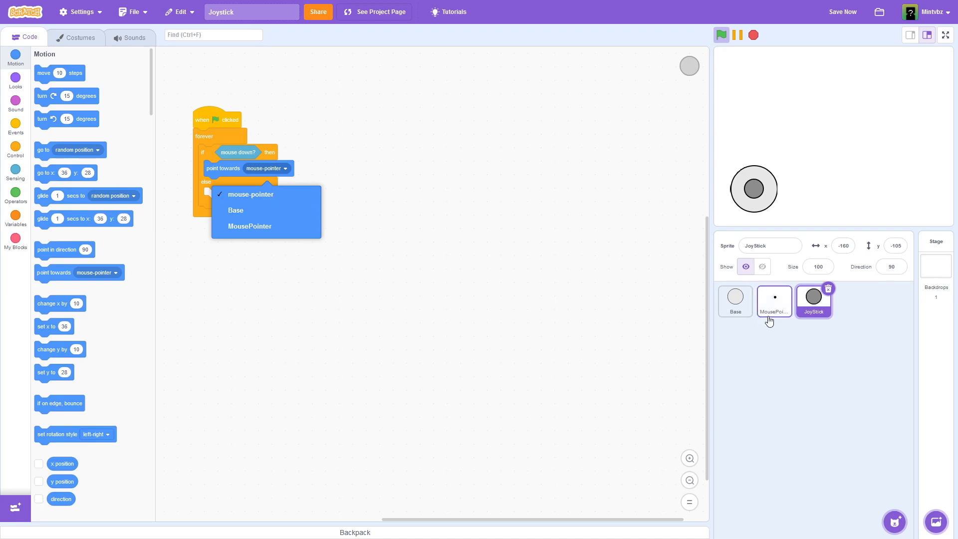
mouse_move(250, 226)
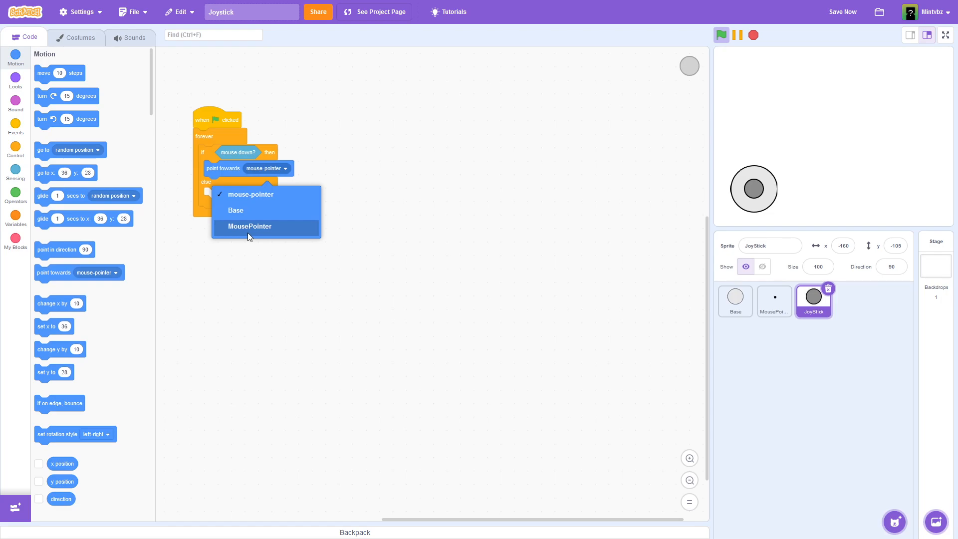
click(249, 227)
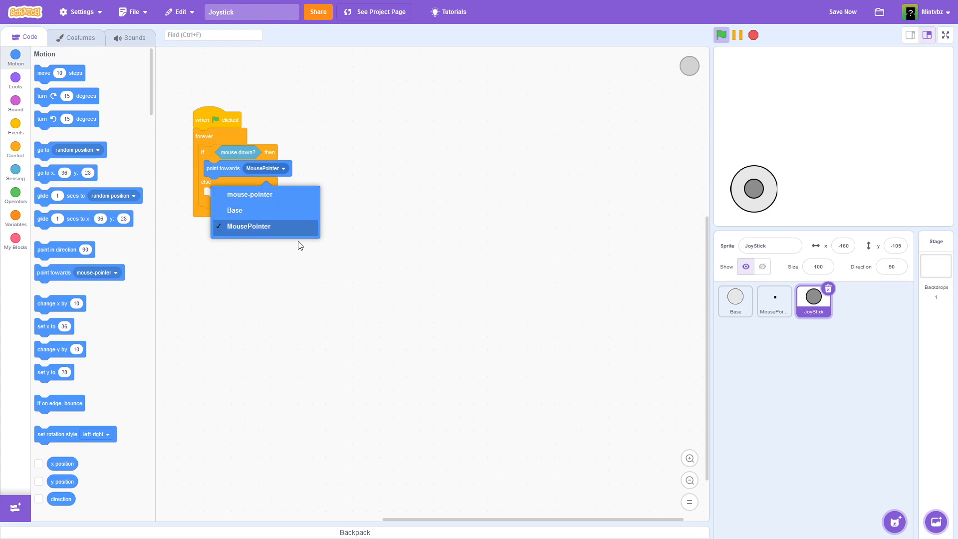
mouse_move(835, 113)
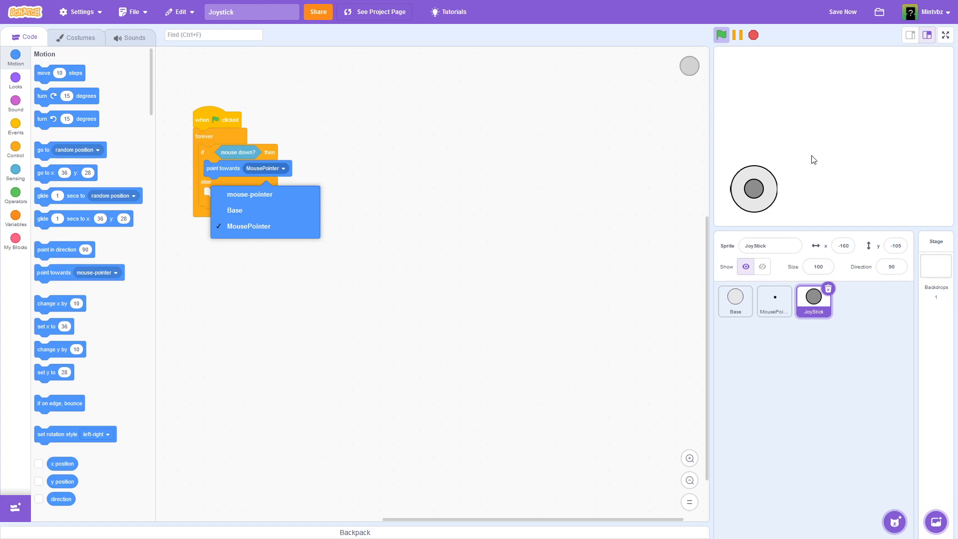
mouse_move(825, 144)
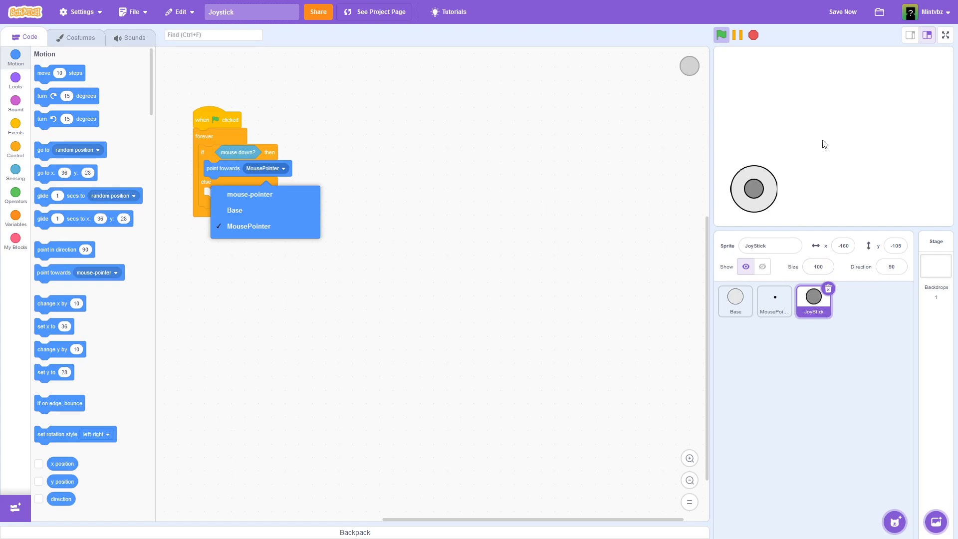
mouse_move(828, 133)
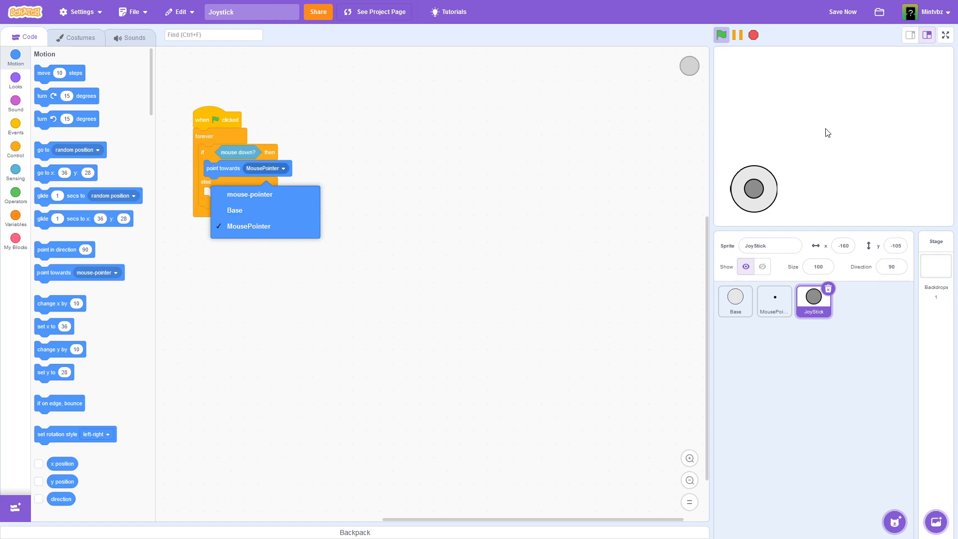
mouse_move(711, 203)
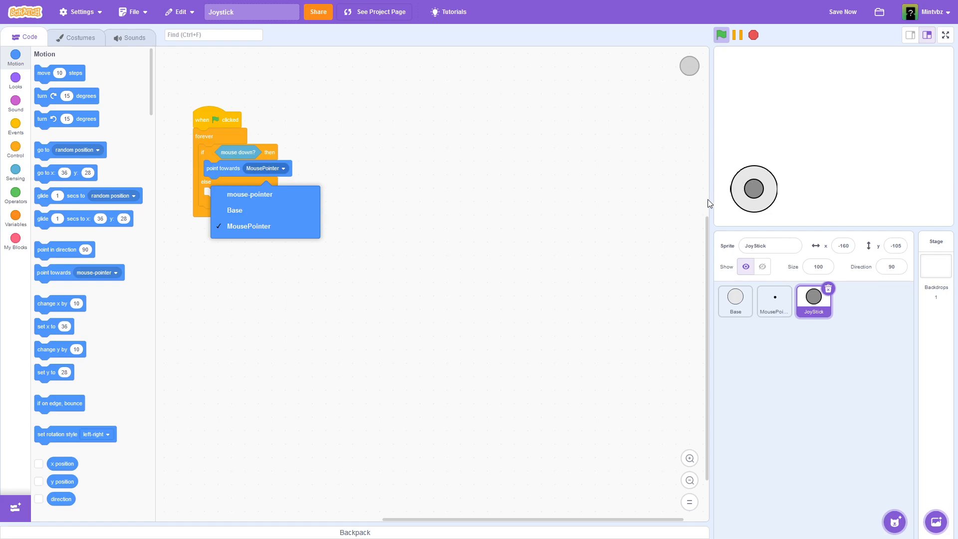
mouse_move(760, 191)
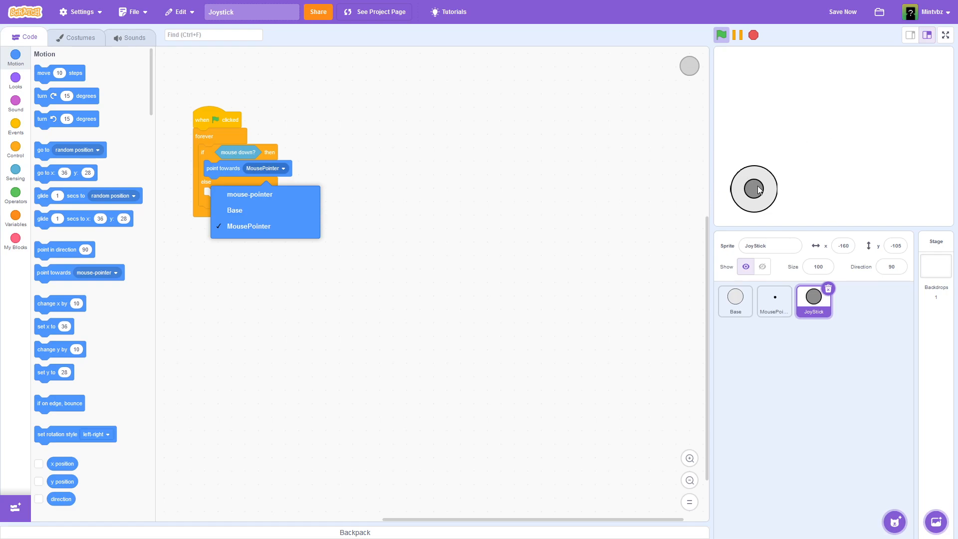
mouse_move(814, 139)
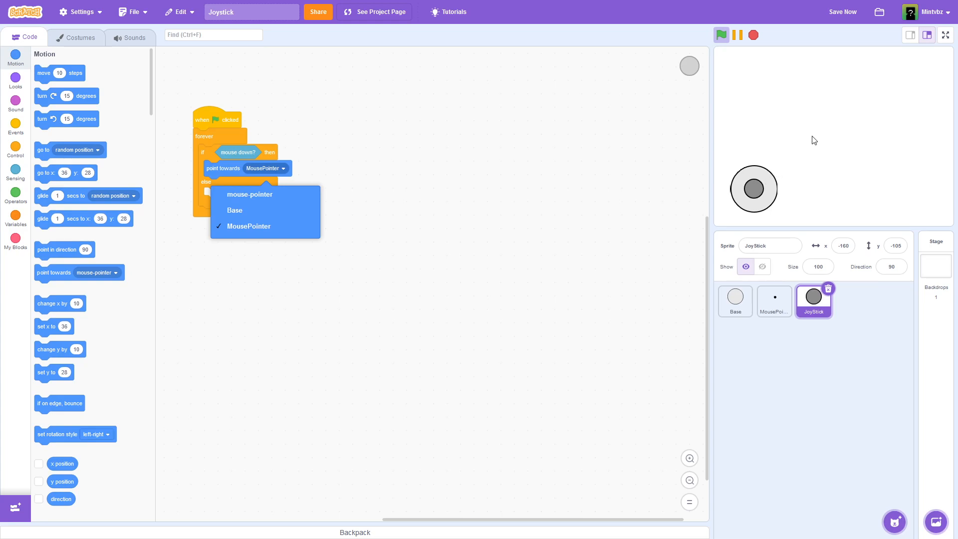
mouse_move(833, 120)
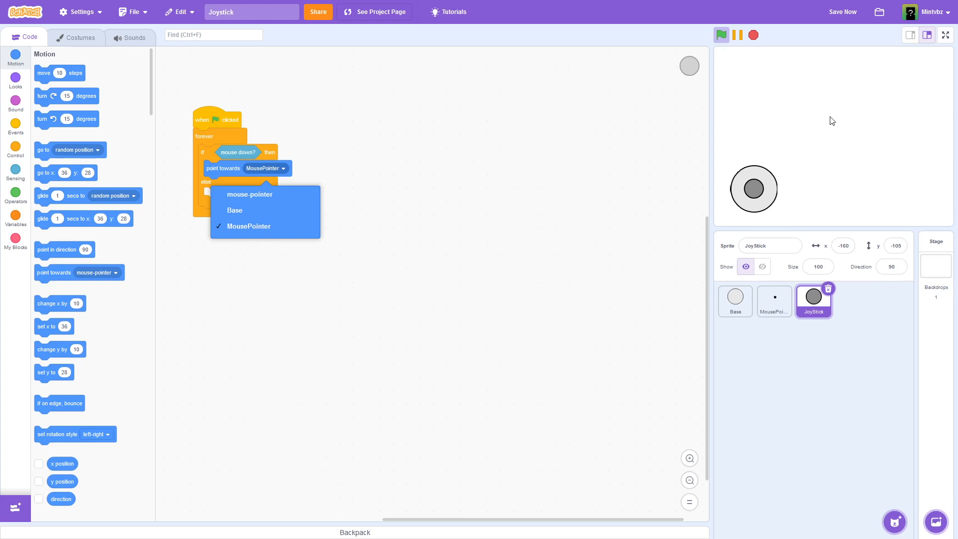
mouse_move(809, 97)
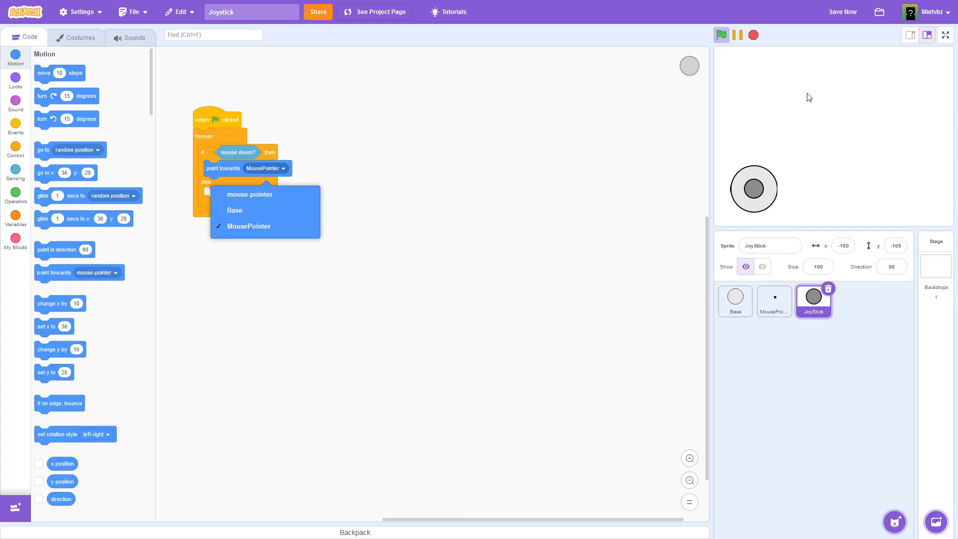
mouse_move(763, 152)
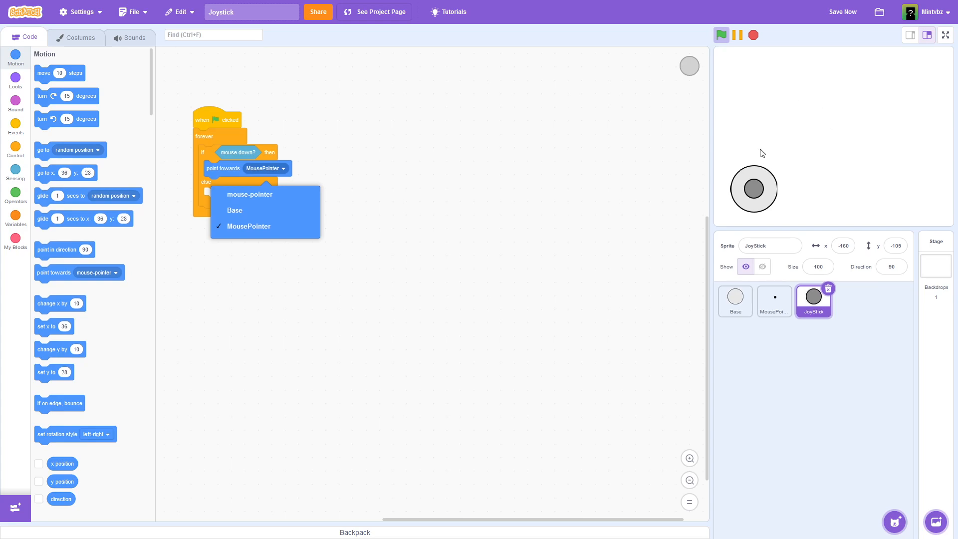
mouse_move(741, 182)
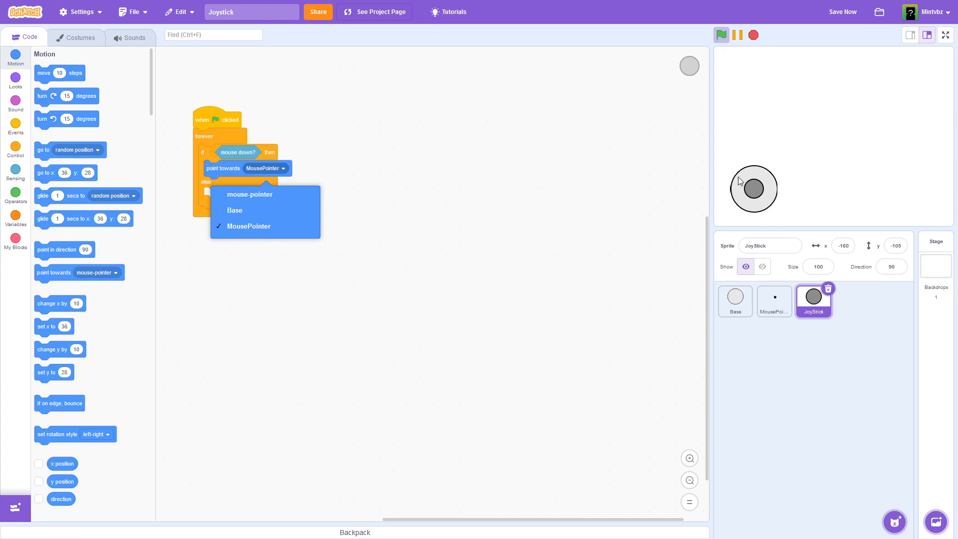
mouse_move(269, 250)
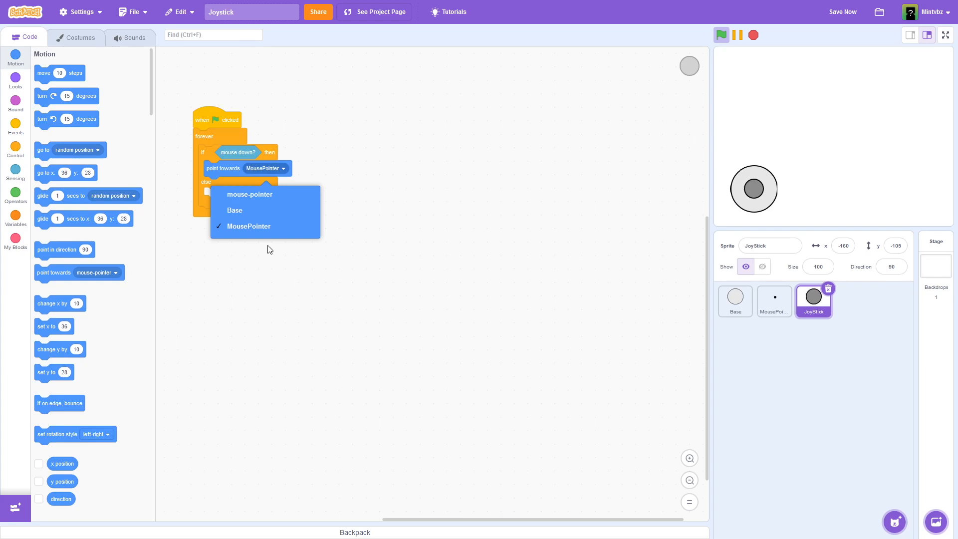
mouse_move(248, 226)
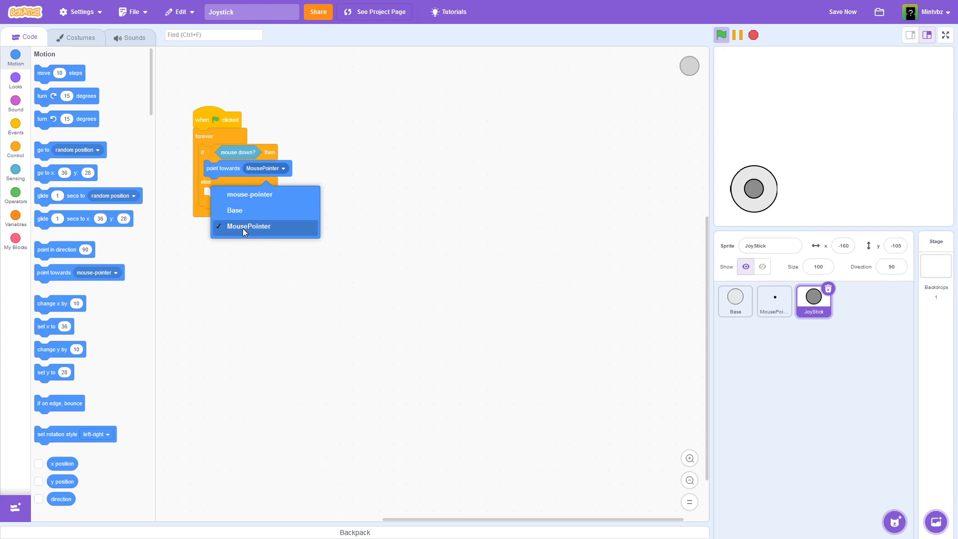
Step: Add 'move 10 steps' below 'point towards MousePointer' in the mouse-down branch
click(249, 226)
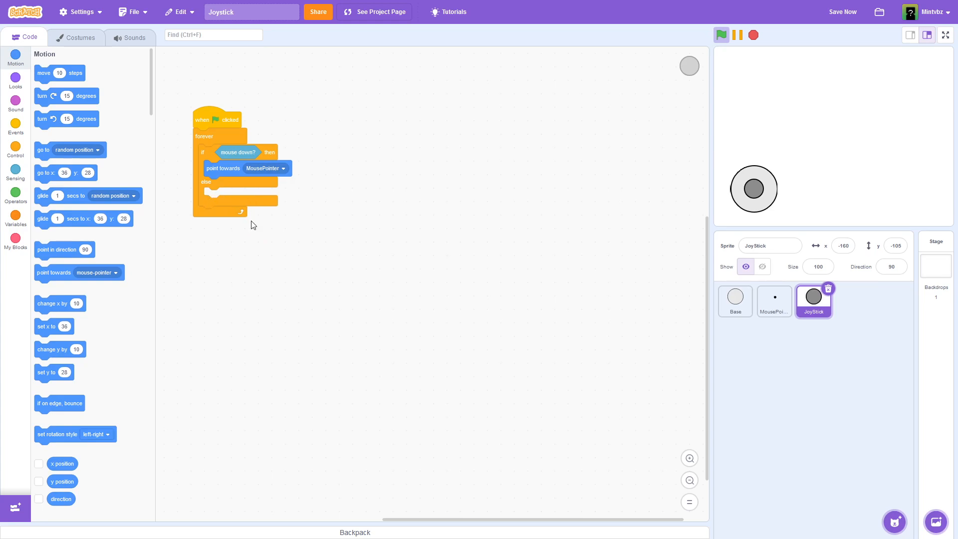
mouse_move(15, 78)
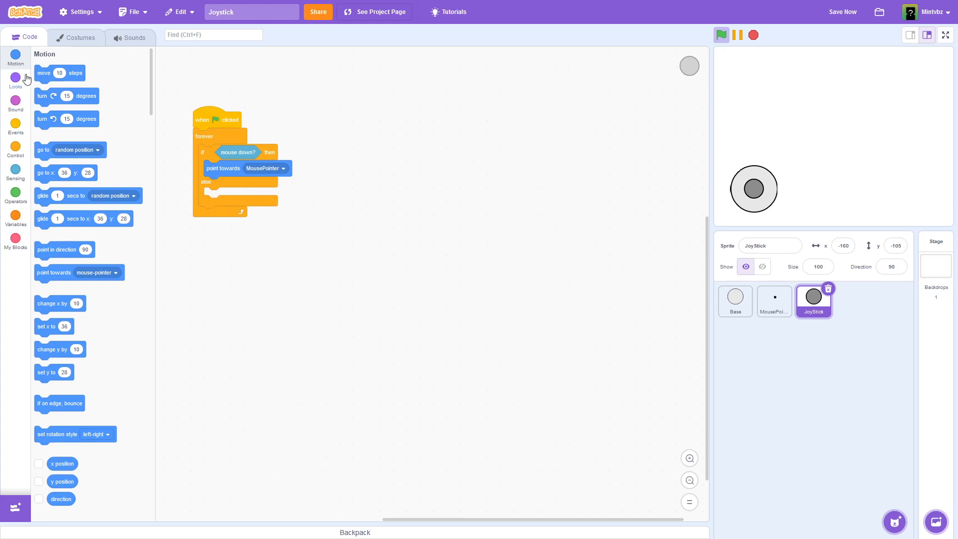
drag(60, 73, 229, 185)
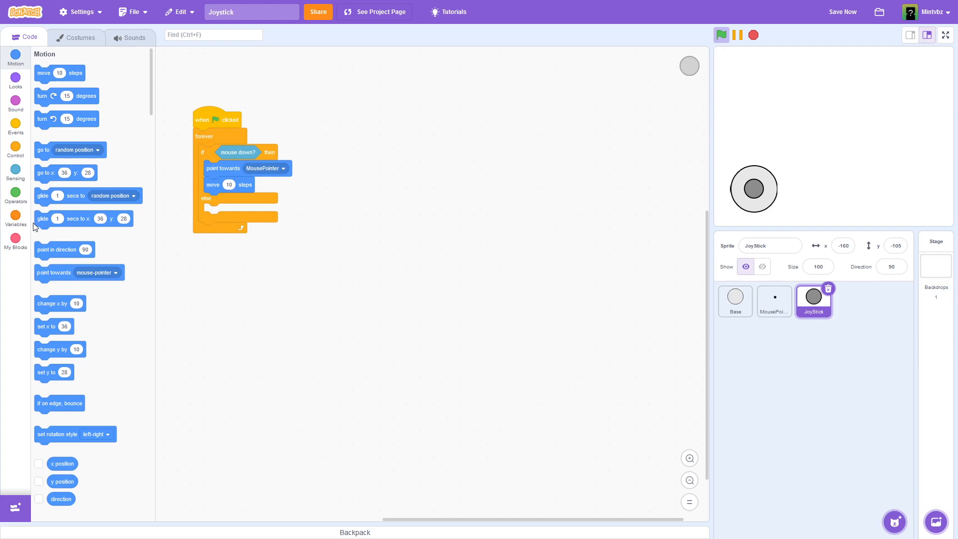
Step: Create the for-all-sprites variables x-factor and y-factor
click(15, 220)
text(x-t)
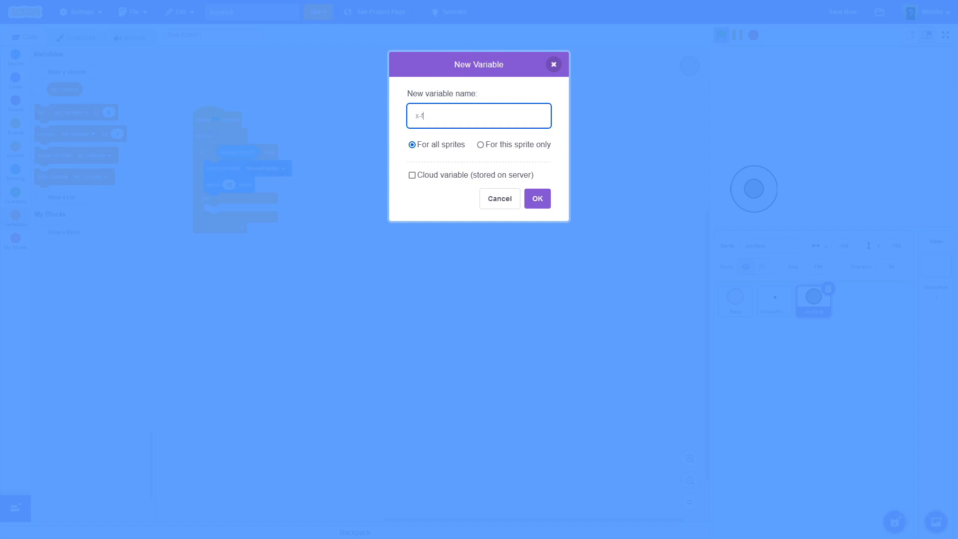
click(536, 198)
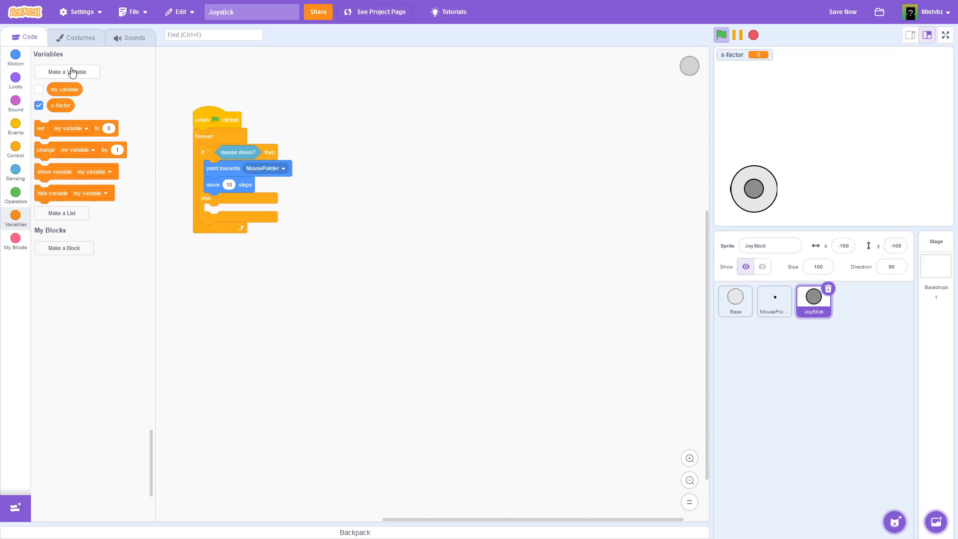
click(67, 71)
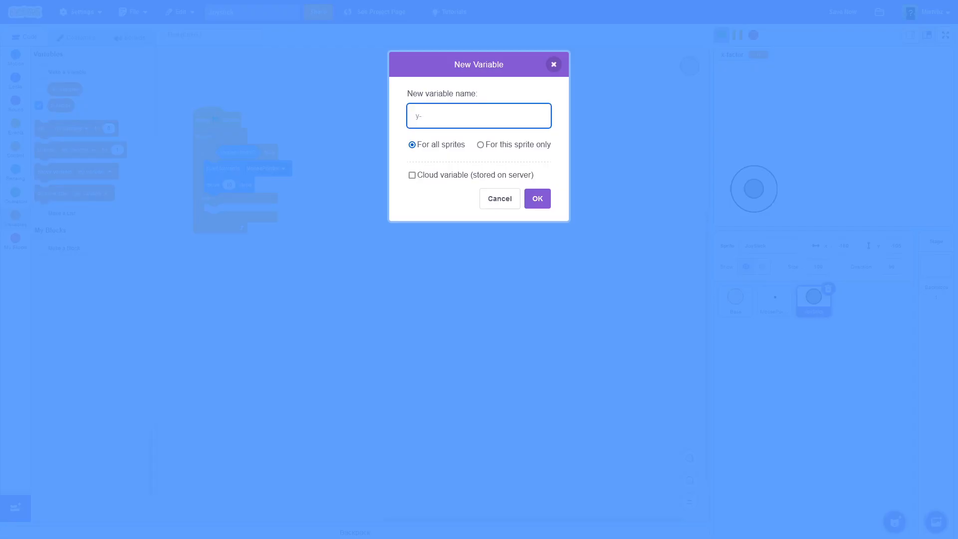
click(536, 198)
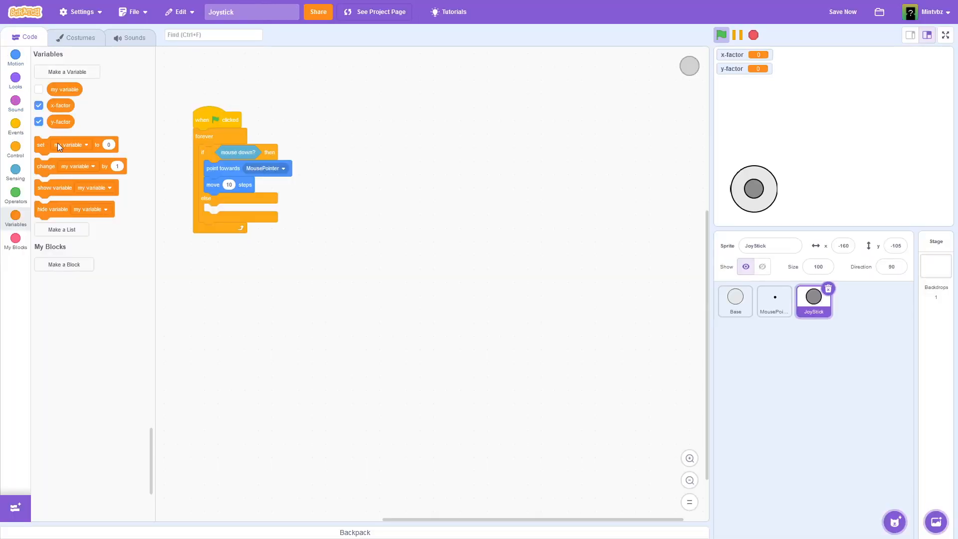
Step: Add a 'set x-factor to' block containing two nested subtraction operators
drag(61, 144, 211, 201)
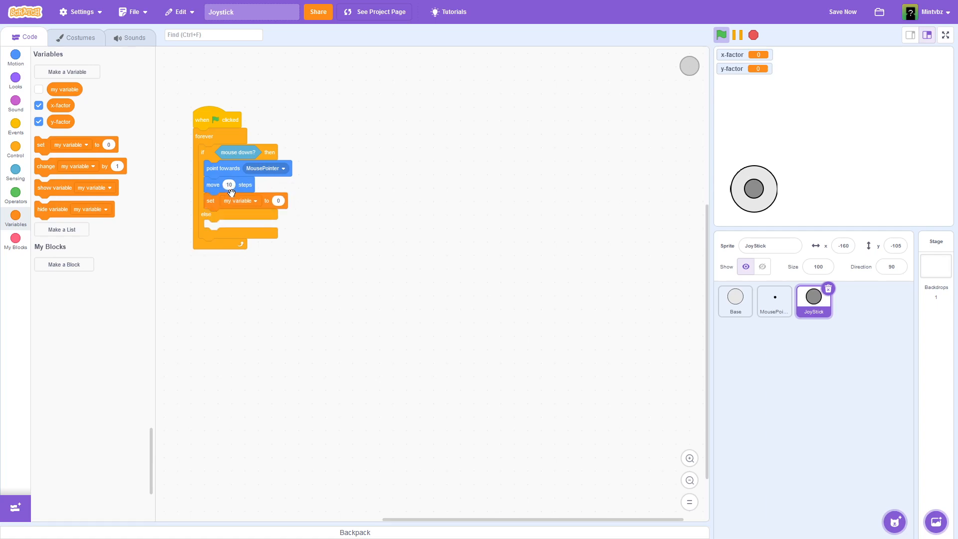
click(240, 201)
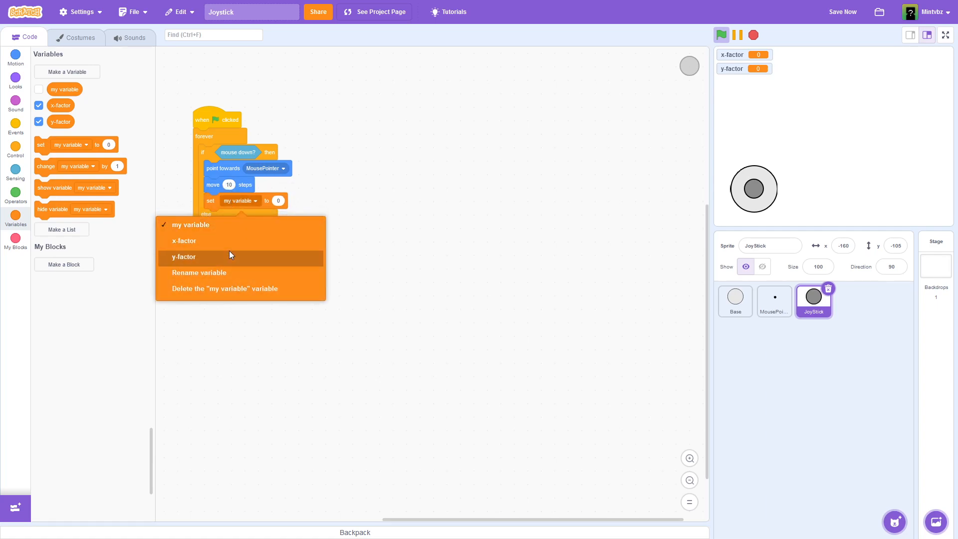
click(185, 240)
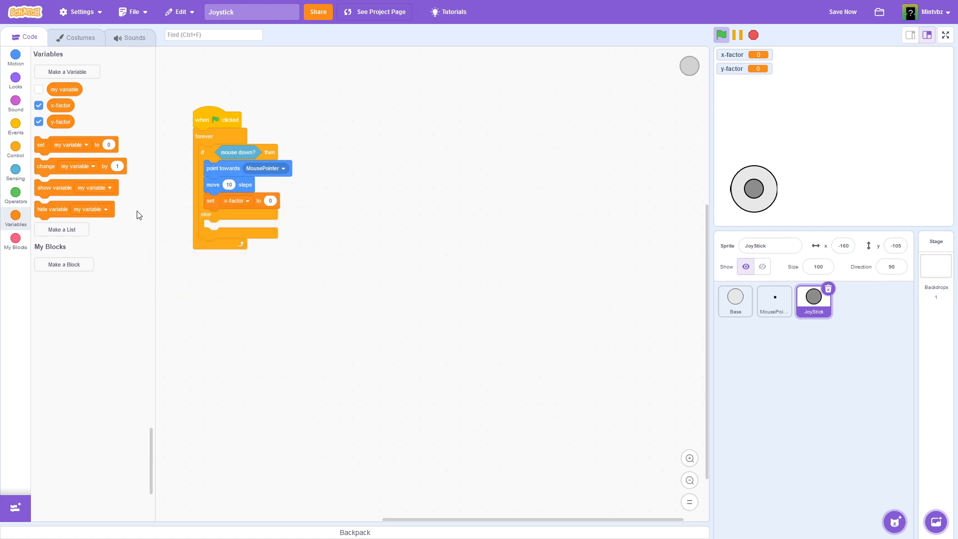
click(15, 192)
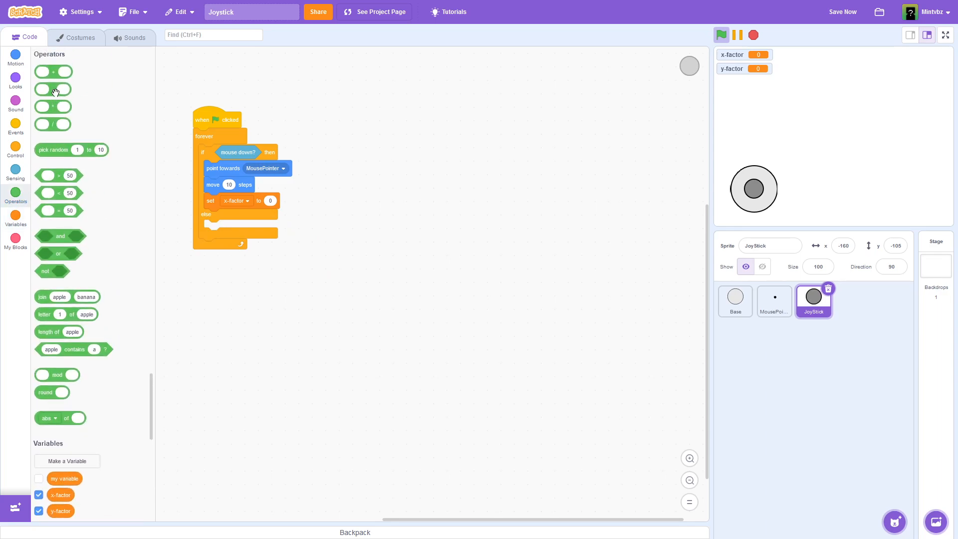
drag(54, 89, 288, 200)
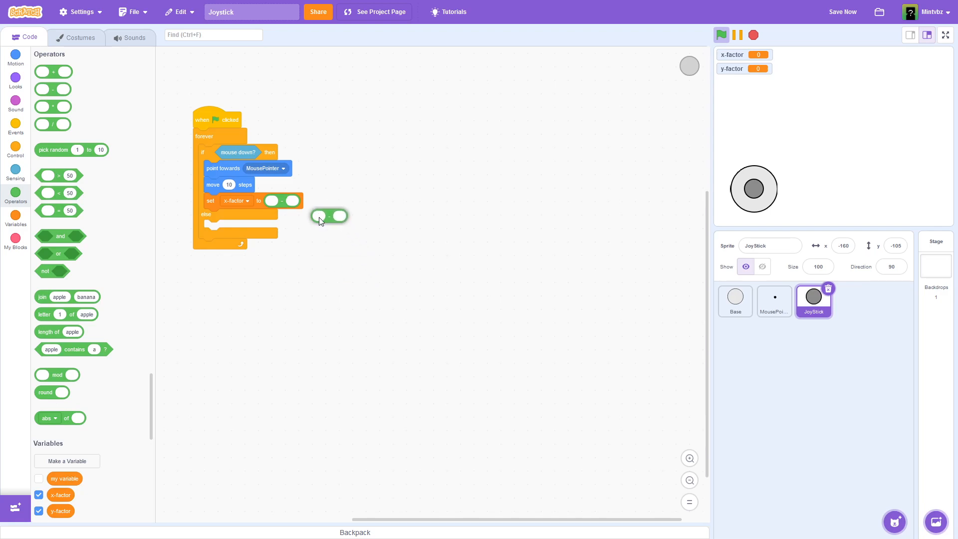
drag(329, 215, 293, 201)
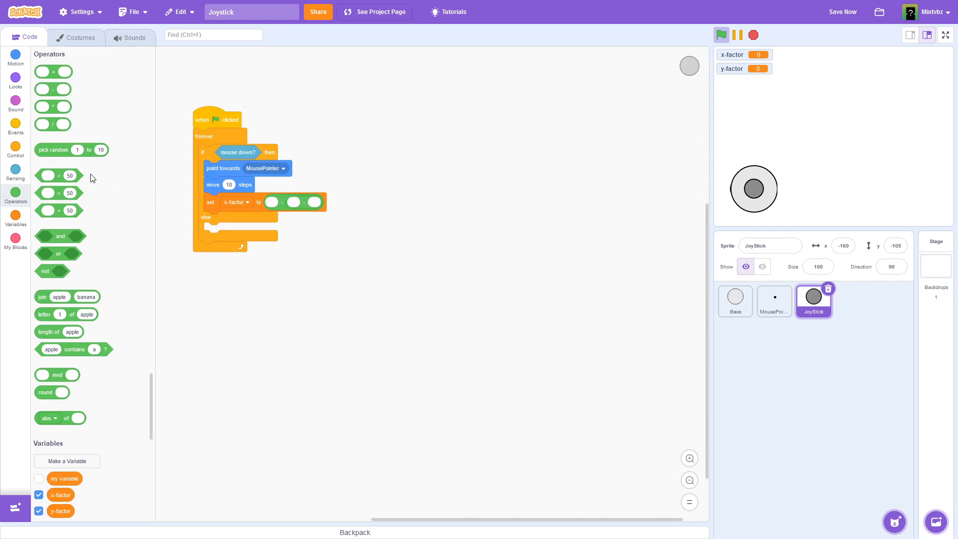
Step: Fill the subtractions with Base's x position and the joystick's own x position
click(15, 173)
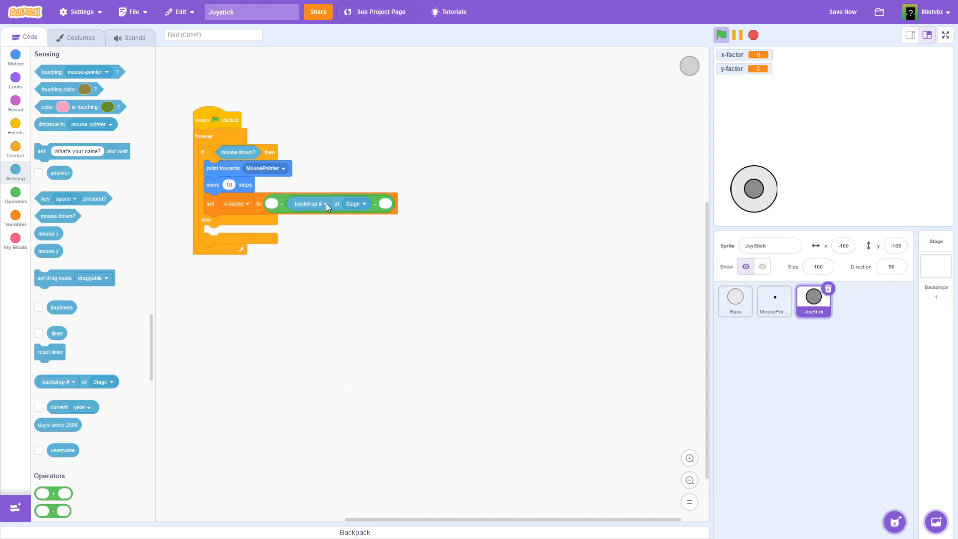
click(355, 204)
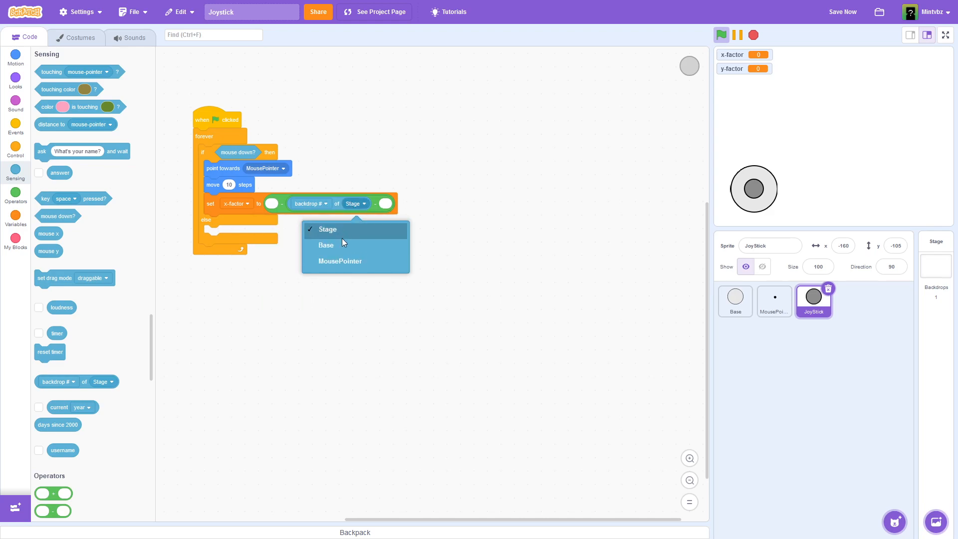
mouse_move(347, 245)
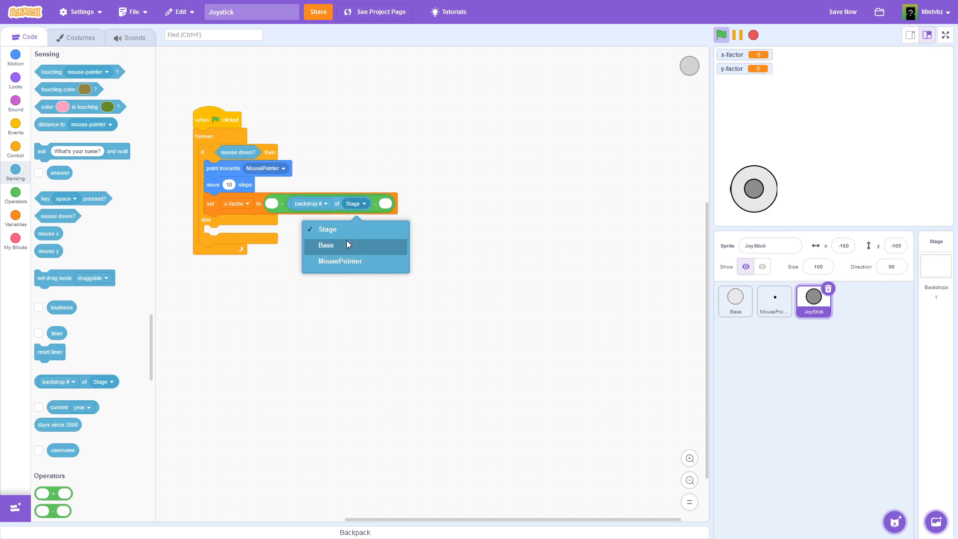
click(326, 245)
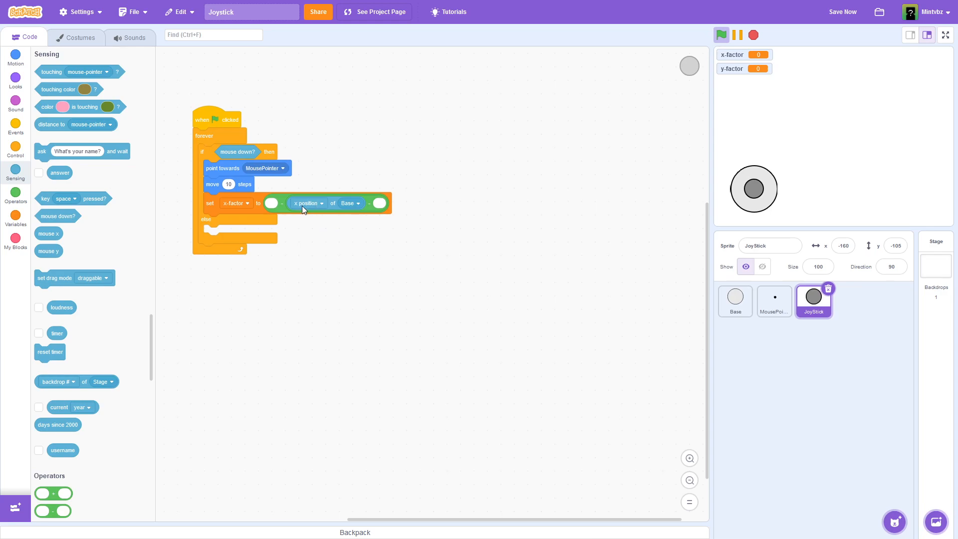
mouse_move(16, 75)
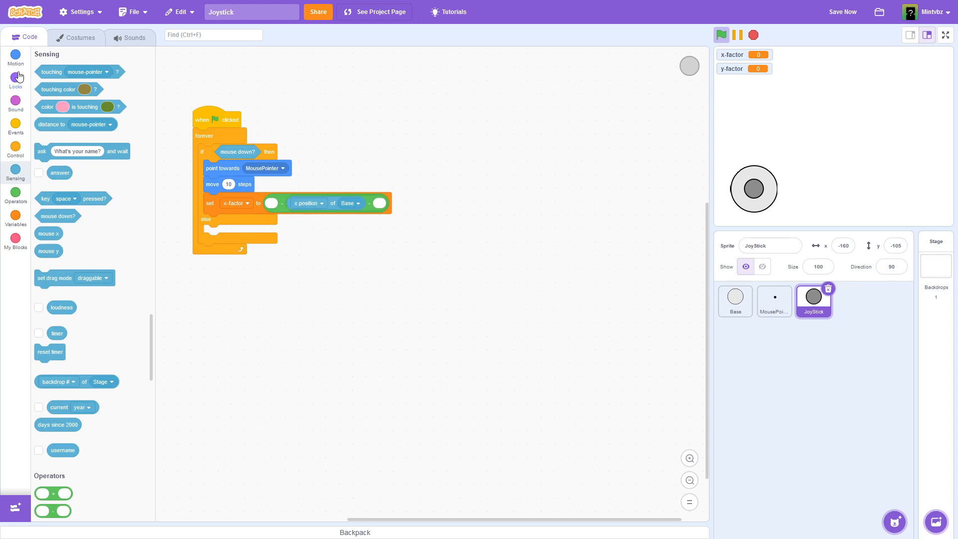
click(16, 54)
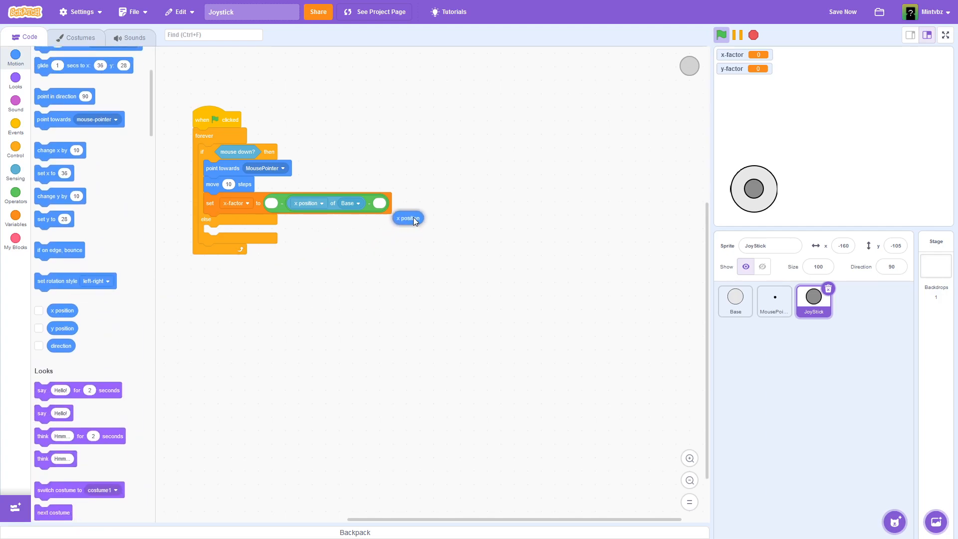
drag(407, 218, 388, 203)
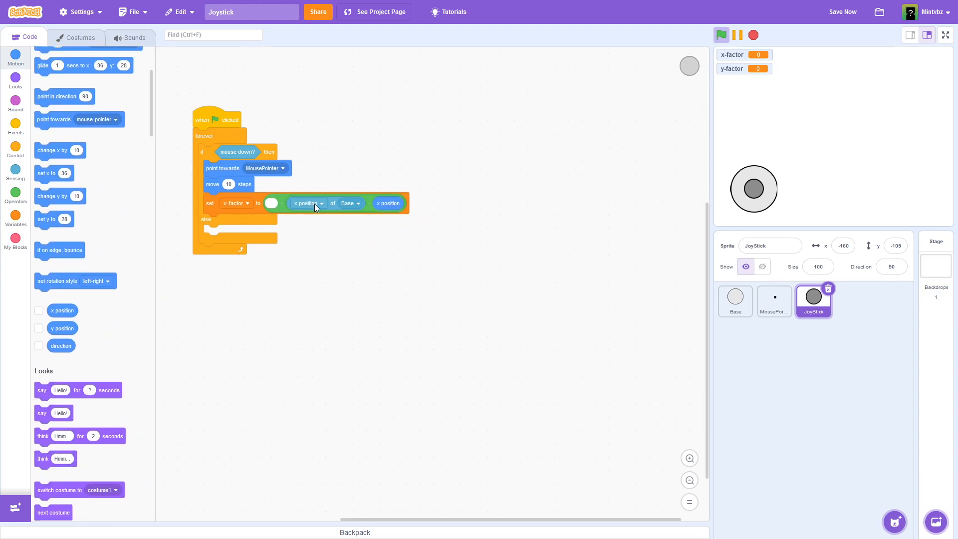
drag(387, 203, 338, 219)
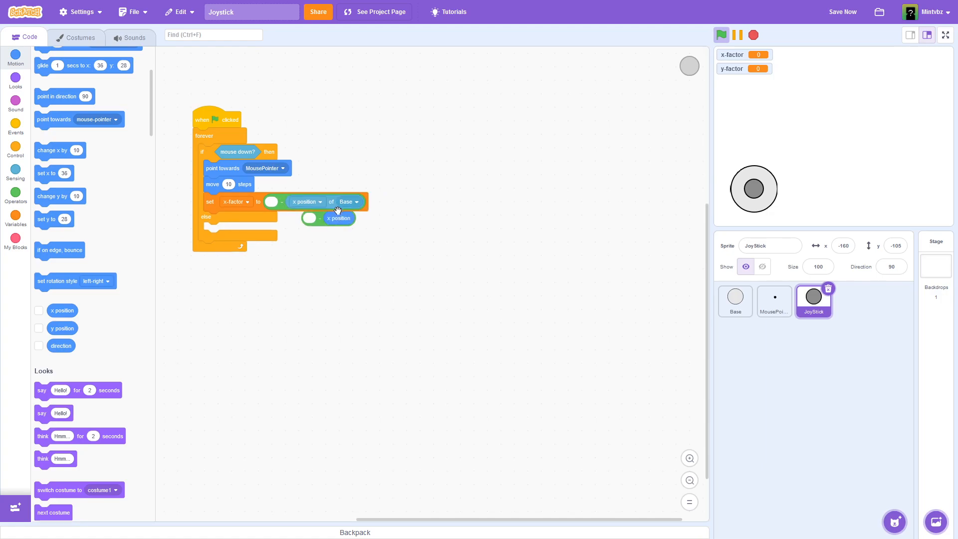
drag(324, 202, 376, 218)
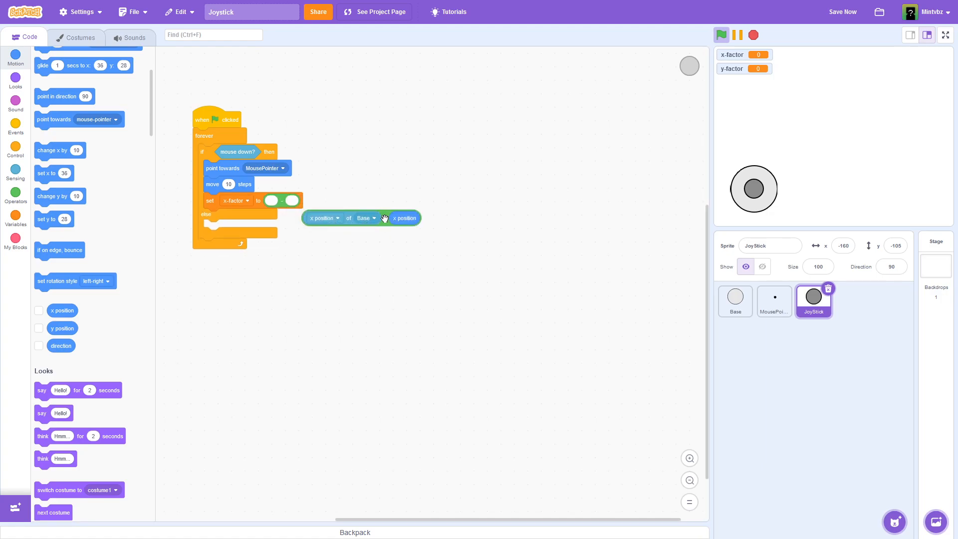
drag(361, 218, 308, 203)
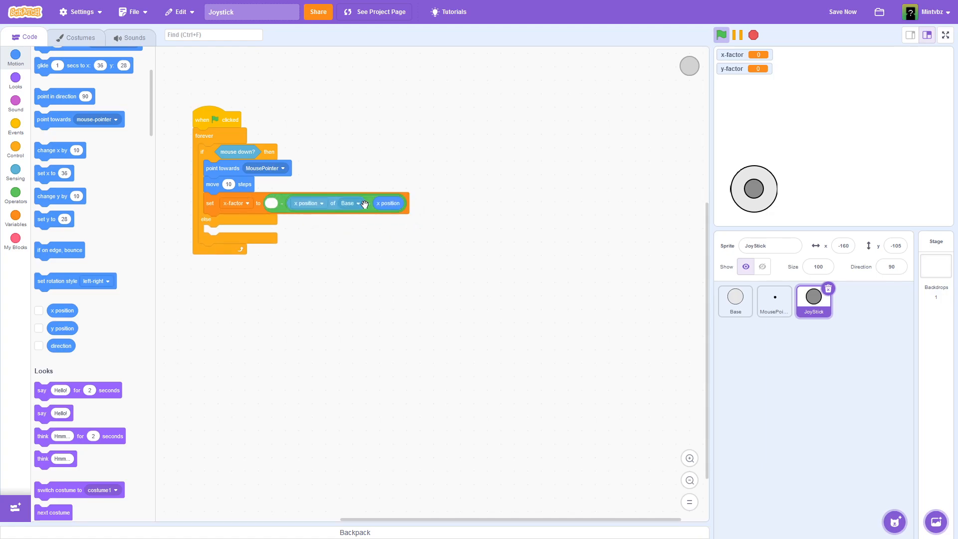
mouse_move(212, 205)
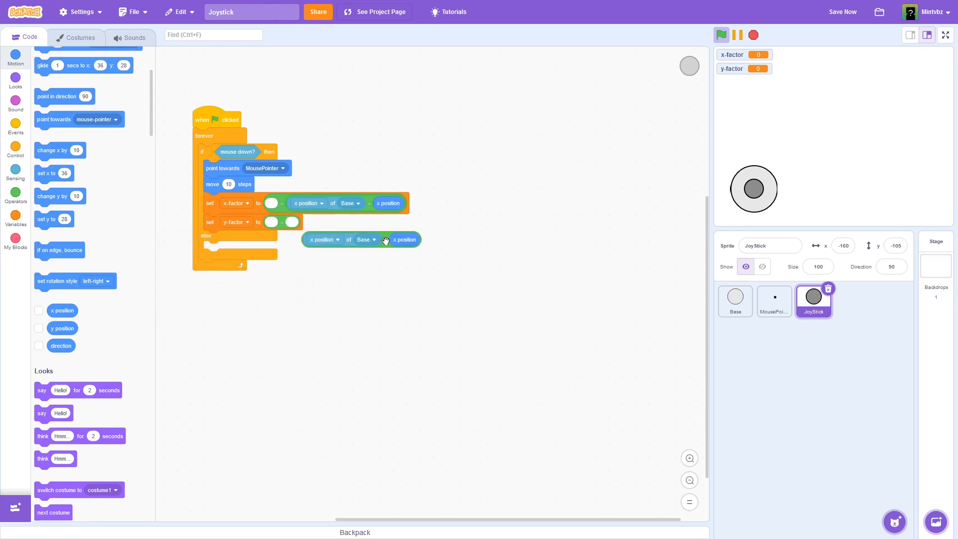
Step: Switch the copied formula in 'set y-factor' to read Base's y position
click(309, 224)
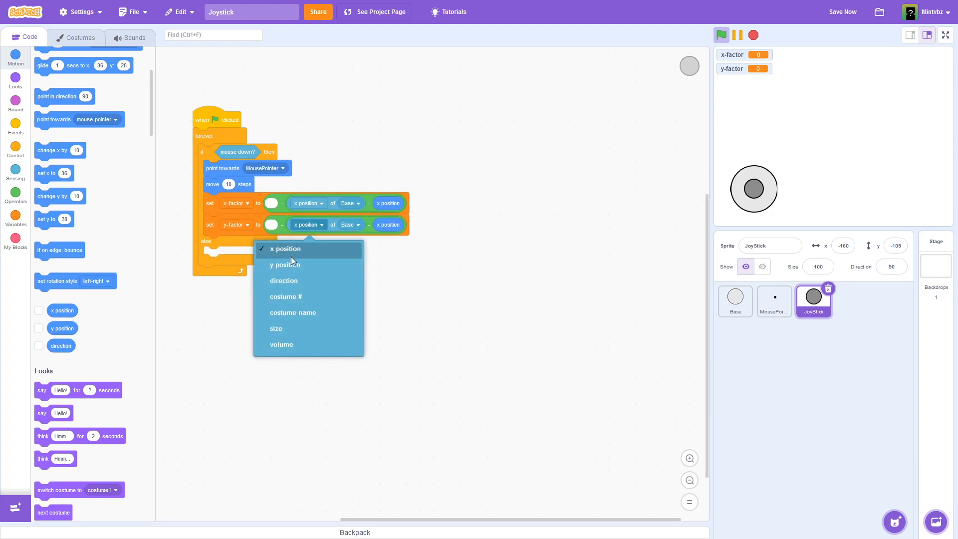
click(285, 265)
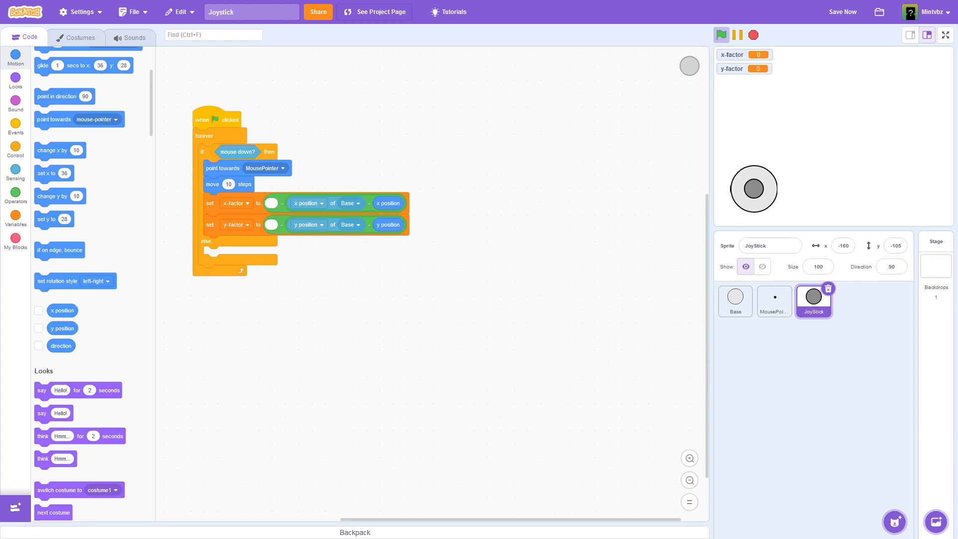
click(14, 150)
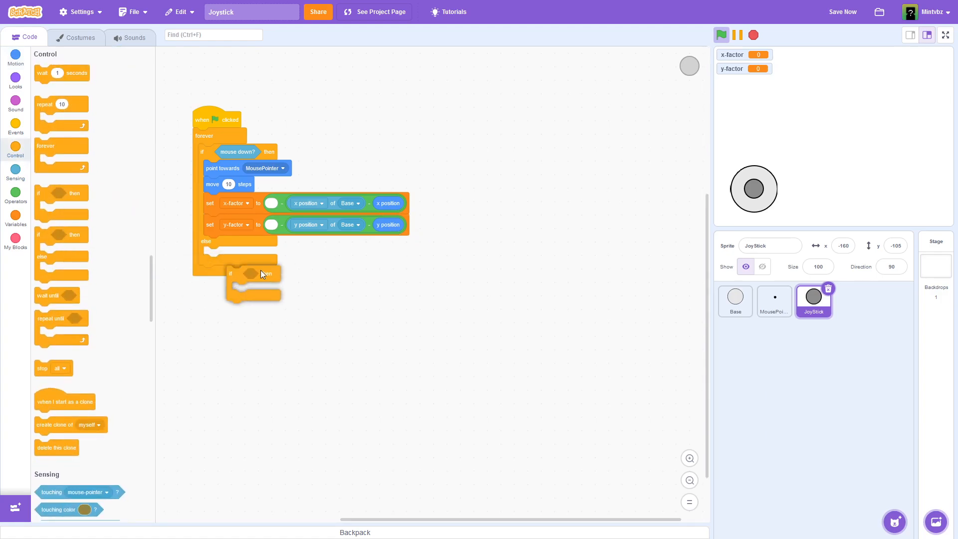
Step: Add 'if not touching Base then move -10 steps' to the JoyStick script
click(15, 196)
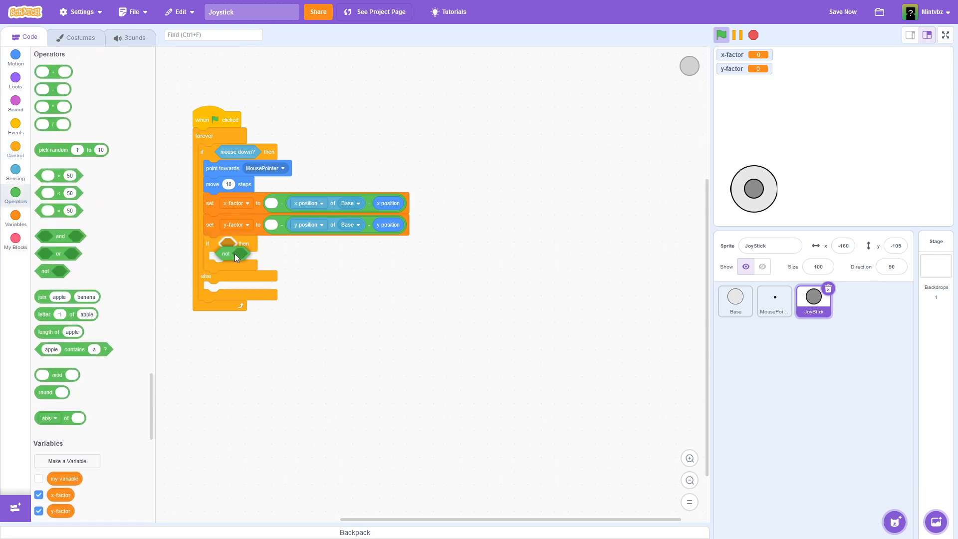
click(15, 173)
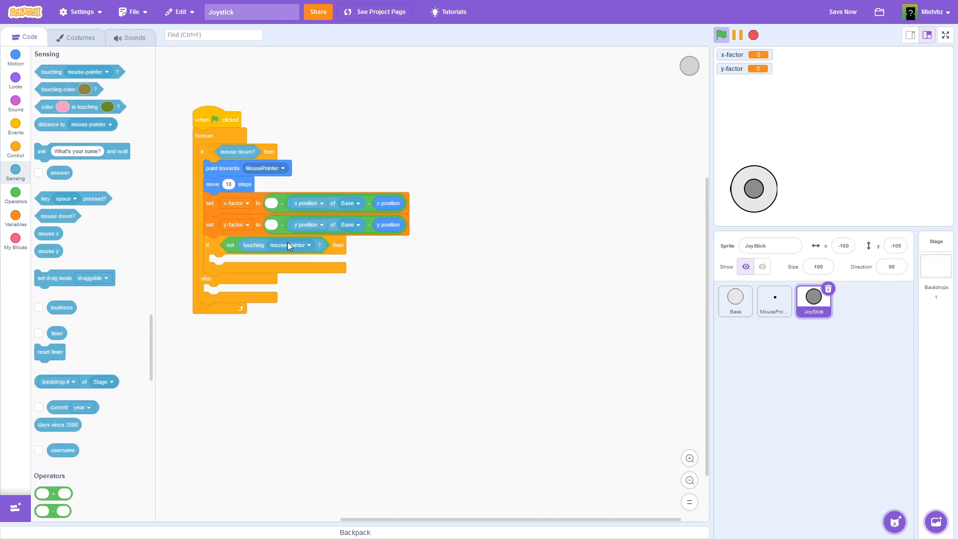
click(290, 246)
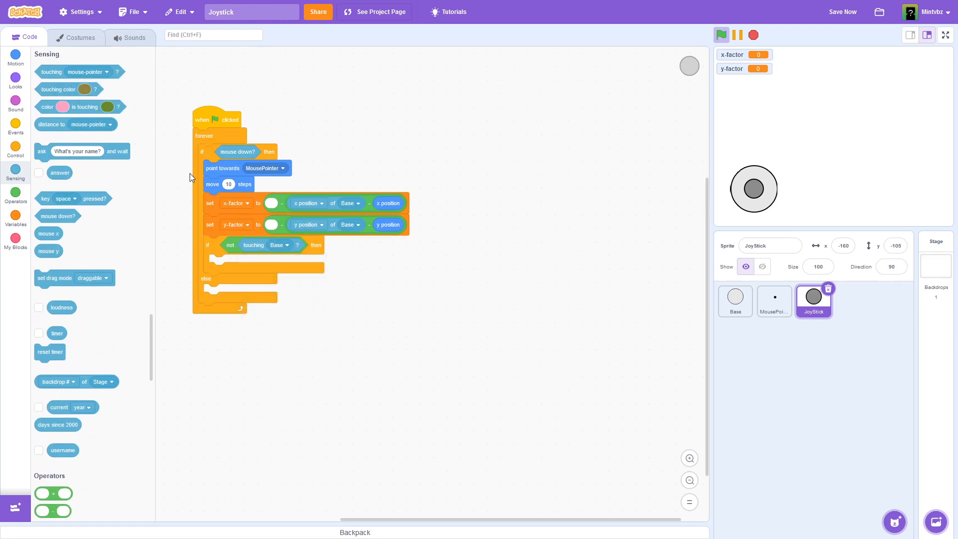
click(15, 57)
text(-10)
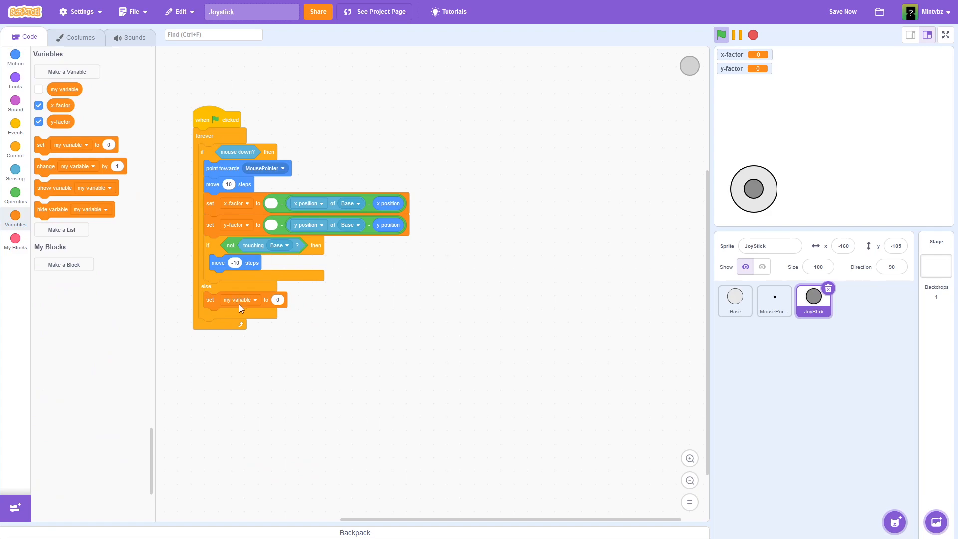
Step: In the else branch set x-factor and y-factor to 0, go to x:-160 y:-105, and view the project page
click(238, 299)
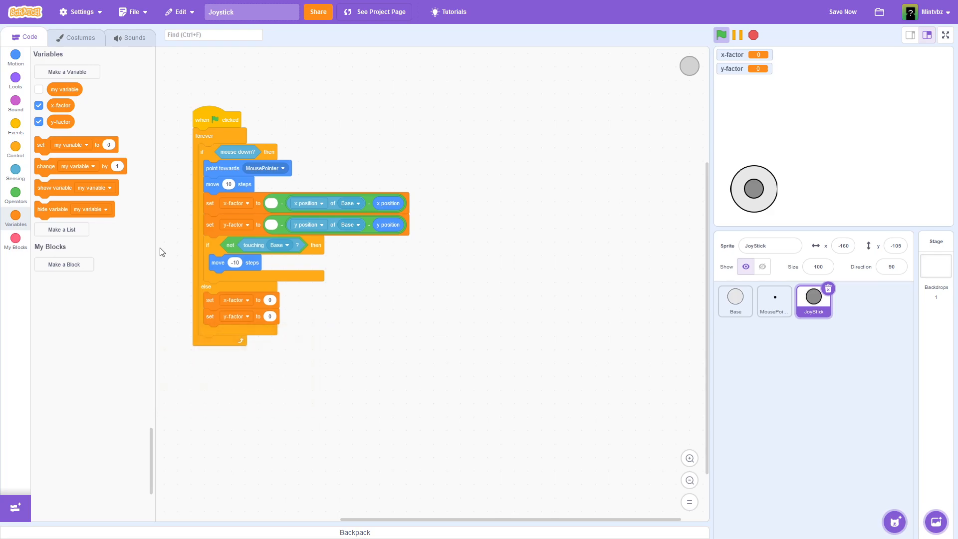
click(16, 57)
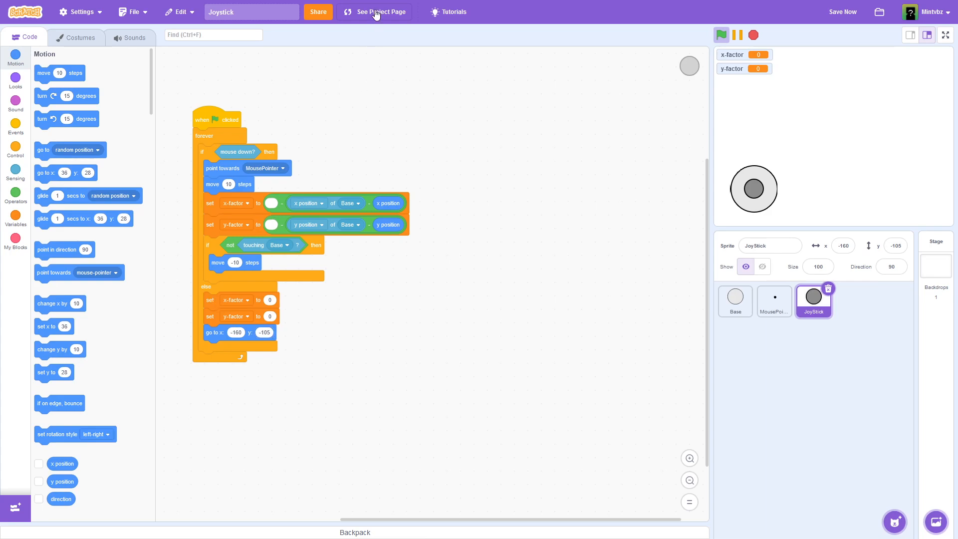
click(379, 11)
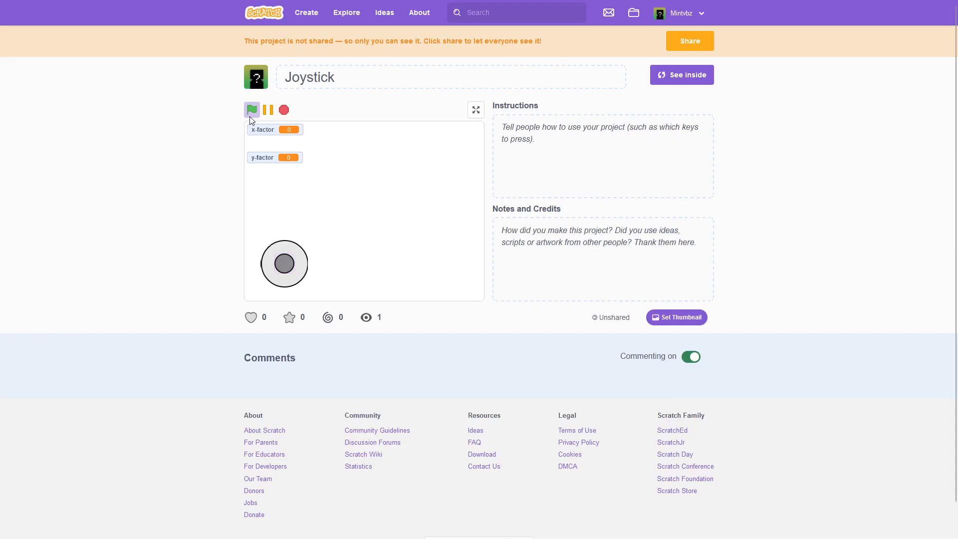
Step: Run the Joystick project on its page twice, then reopen the editor
click(252, 109)
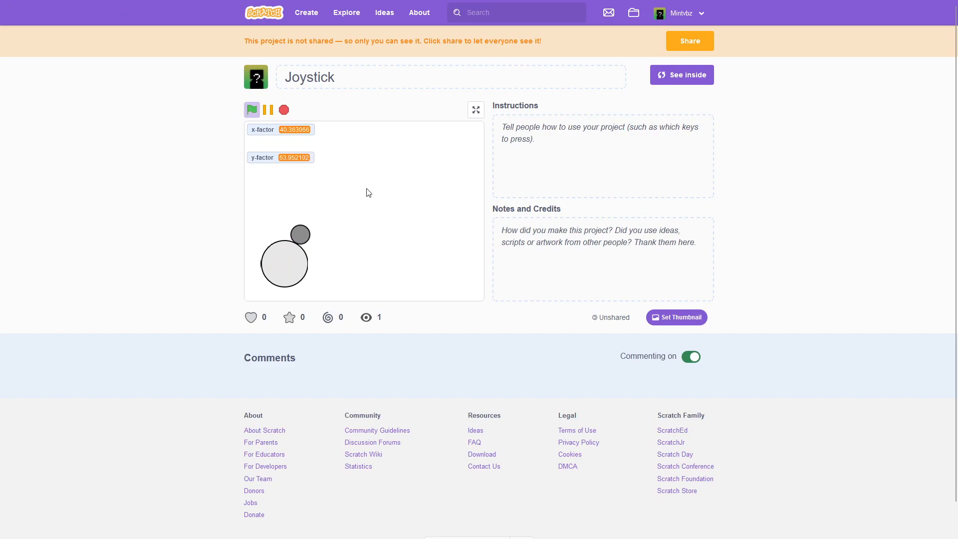
mouse_move(268, 316)
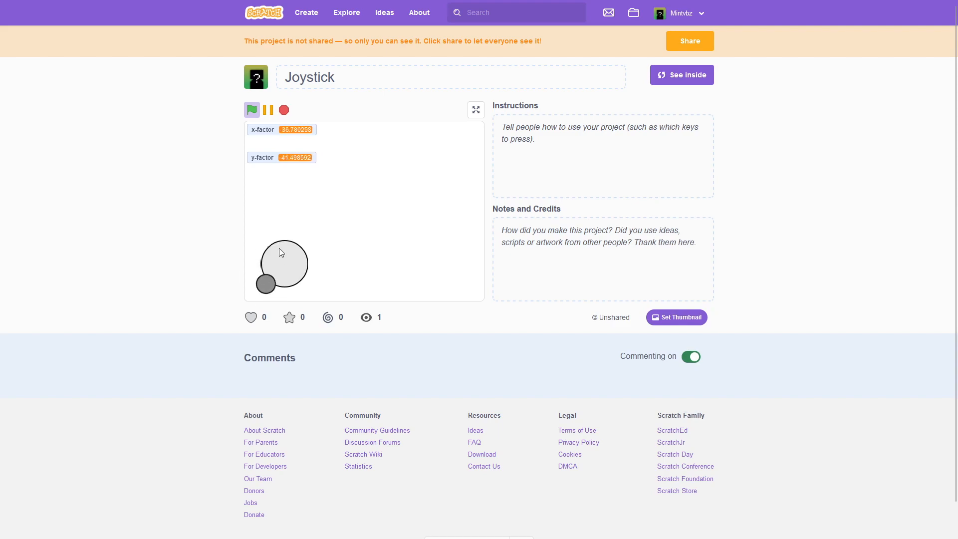
click(681, 75)
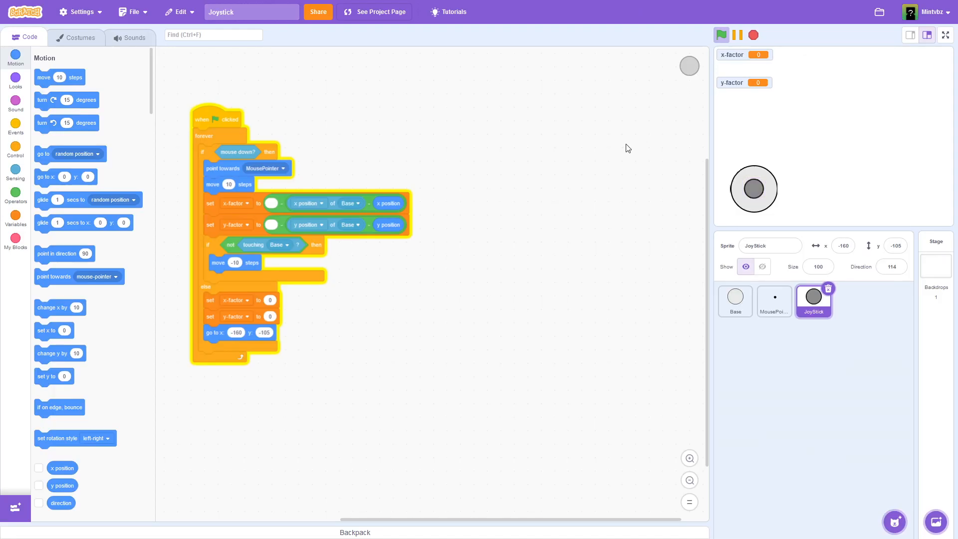
mouse_move(726, 145)
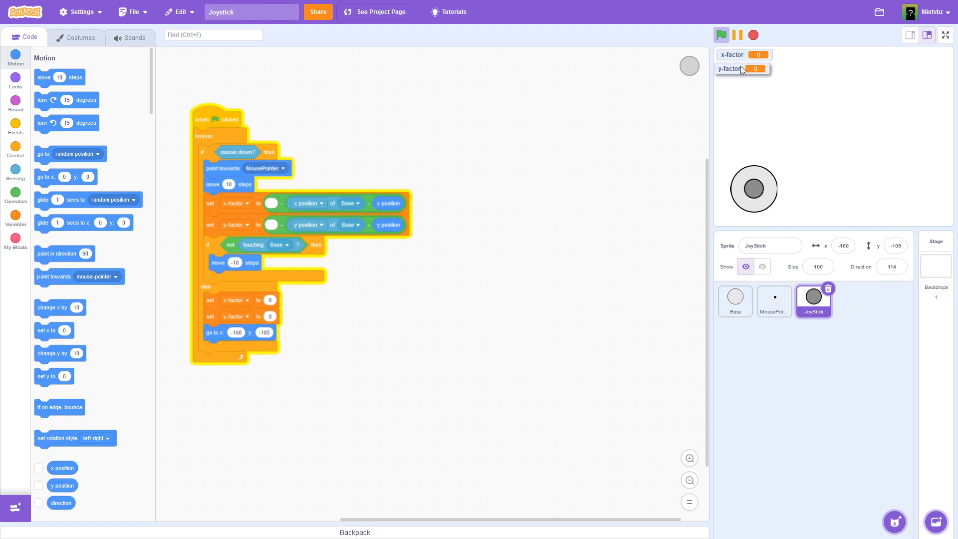
mouse_move(640, 63)
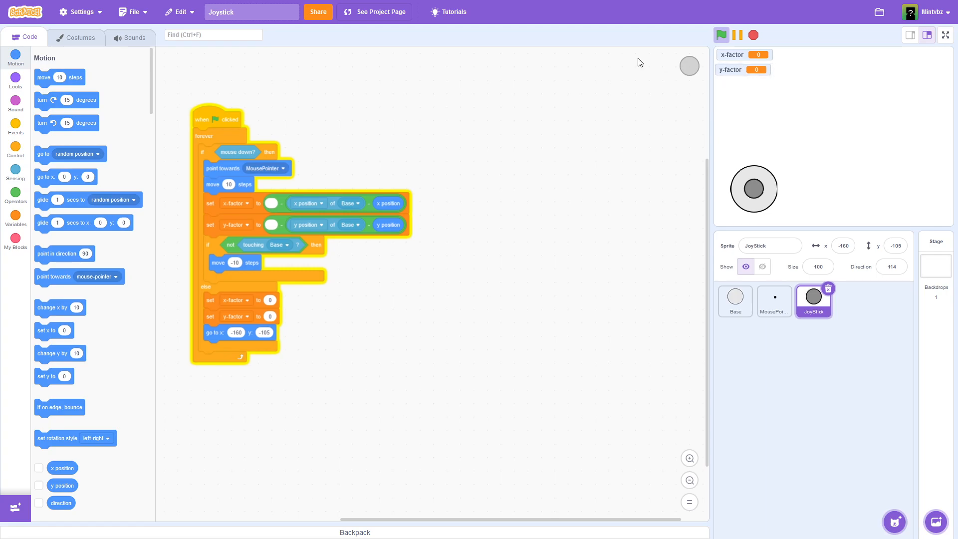
click(375, 11)
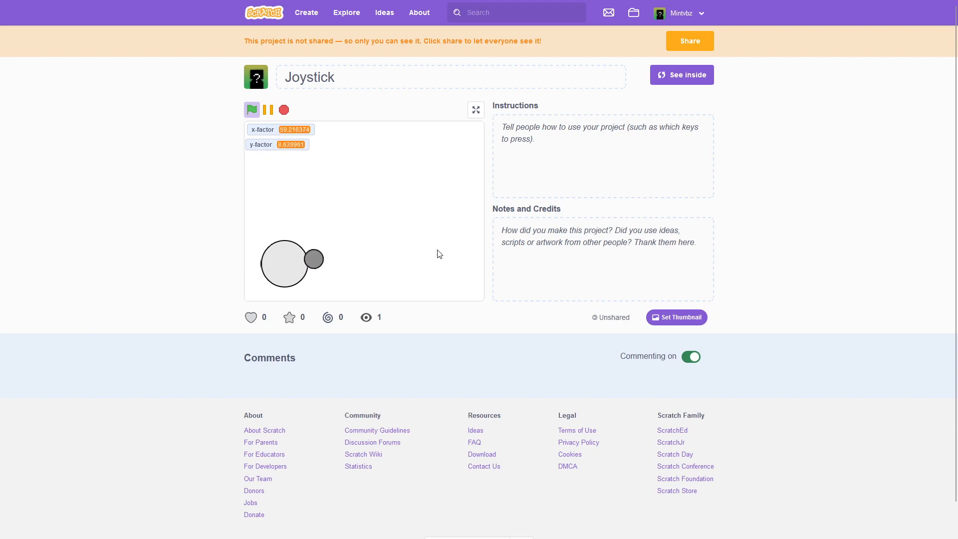
click(252, 110)
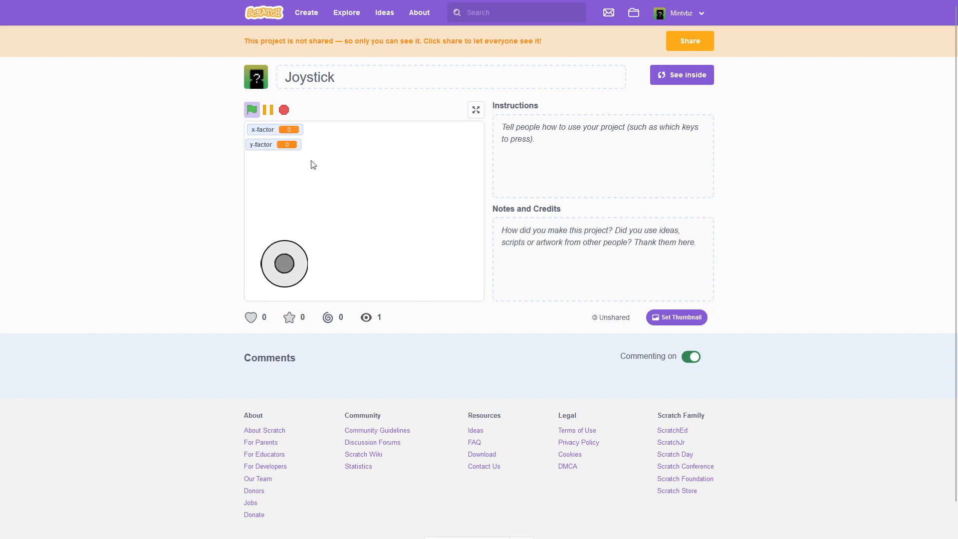
mouse_move(324, 149)
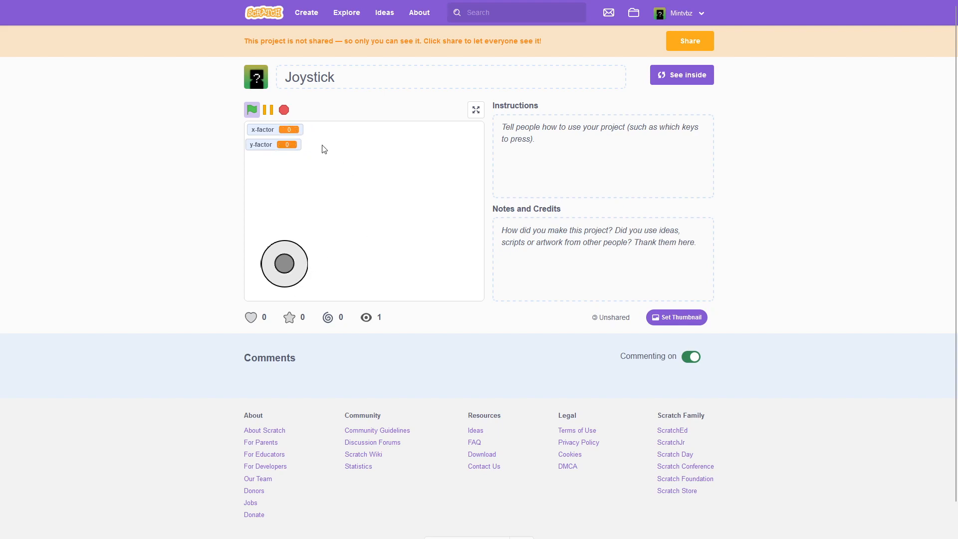
click(680, 74)
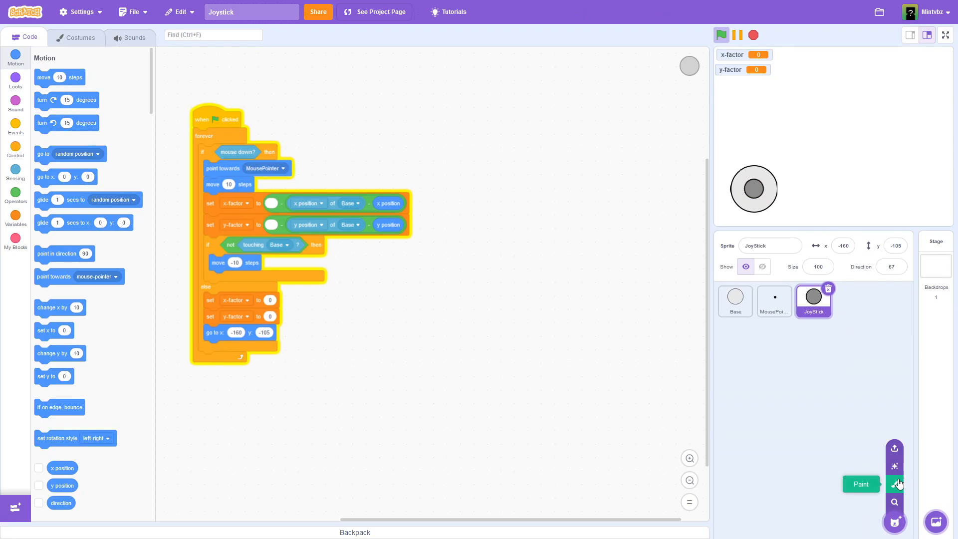
Step: Paint a new sprite named Player and brush-draw a grey stick figure costume
click(860, 484)
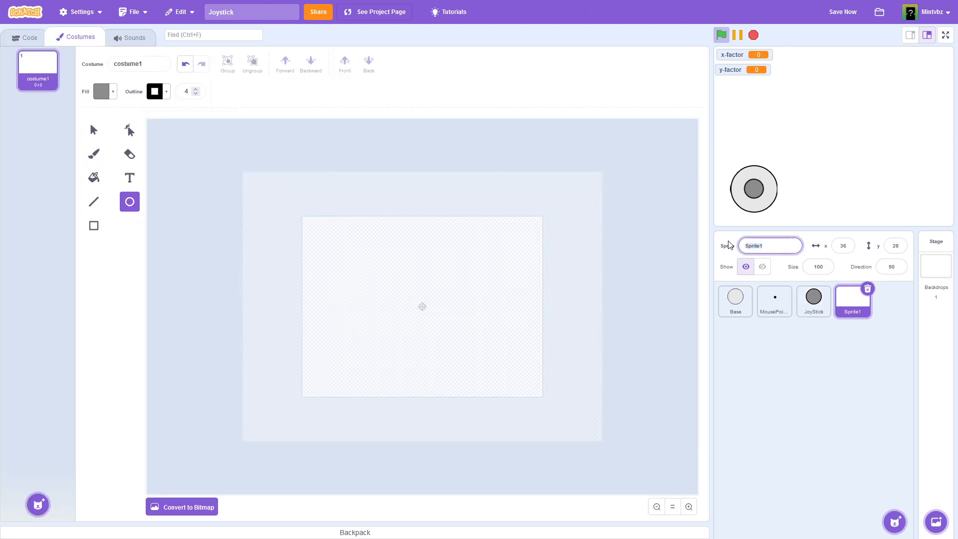
text(Player)
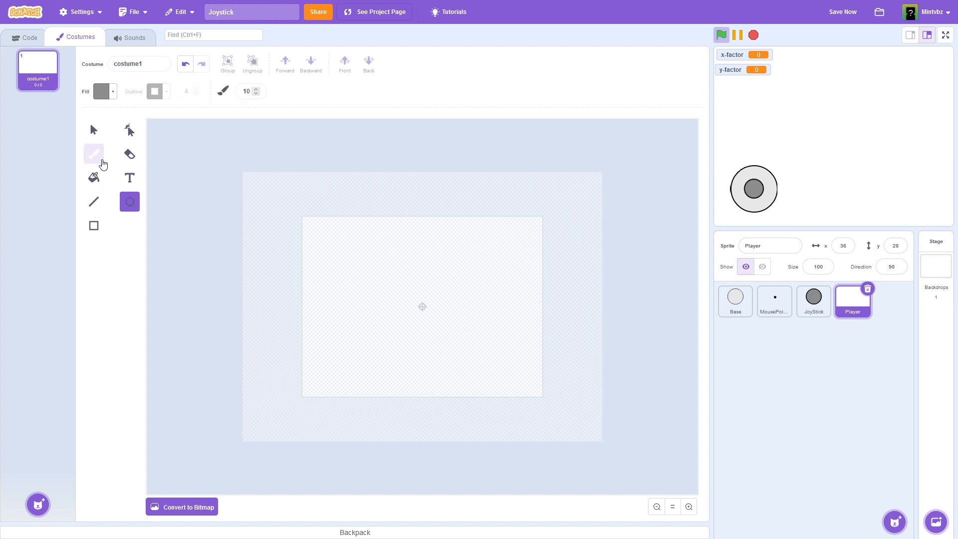
click(93, 154)
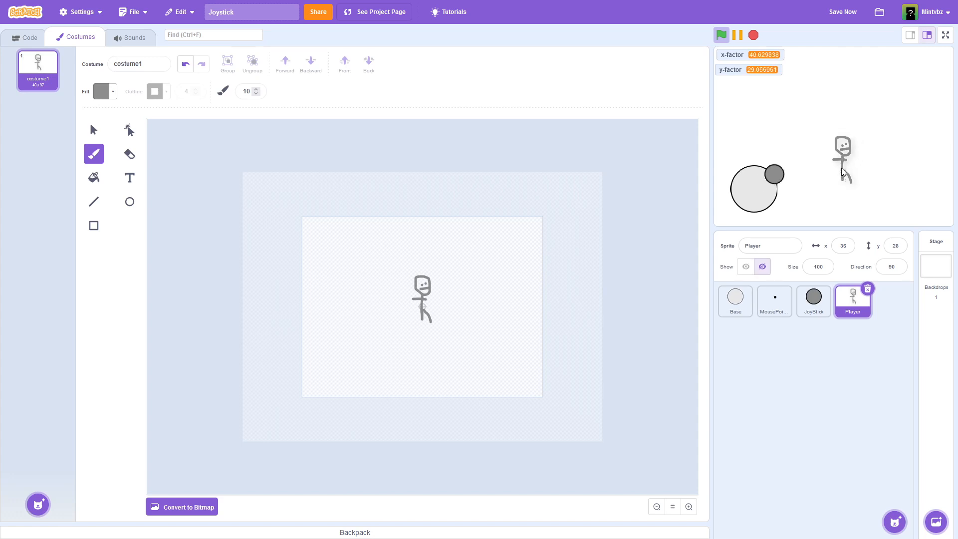
click(722, 35)
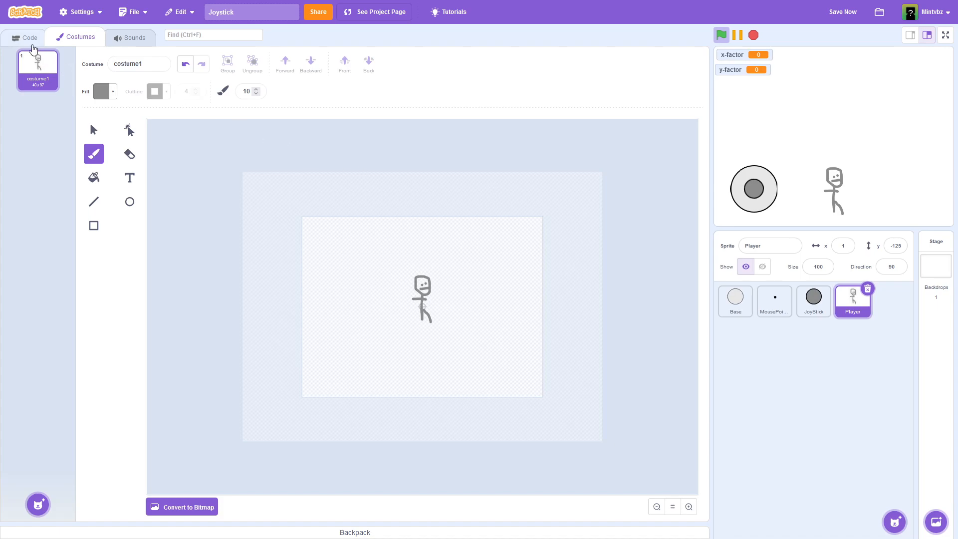
Step: Give Player a 'when green flag clicked' block, save, and run it on the project page
click(29, 38)
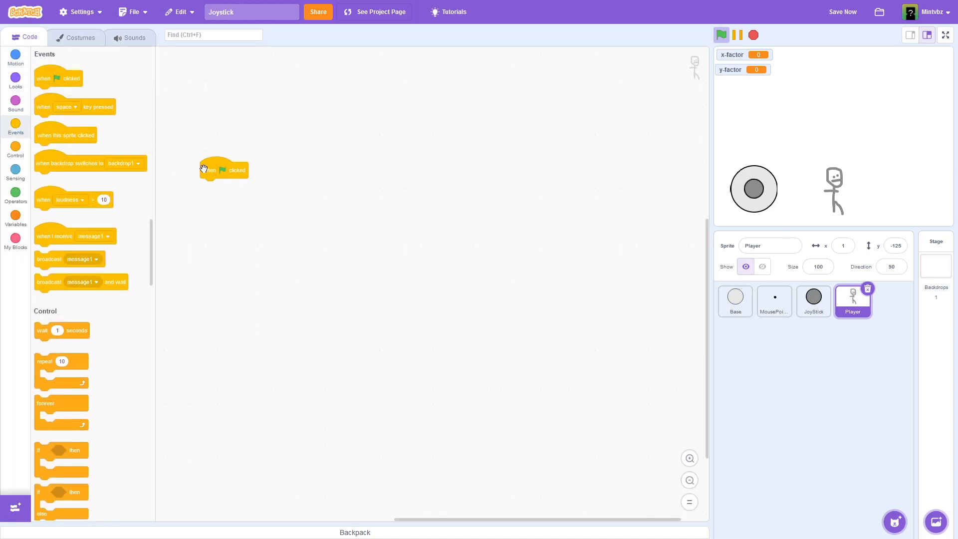
click(722, 35)
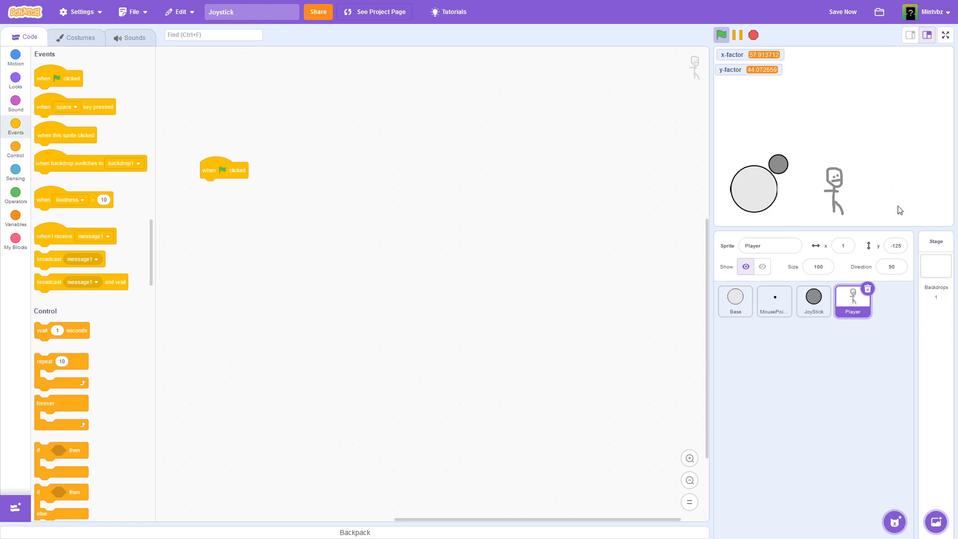
click(842, 11)
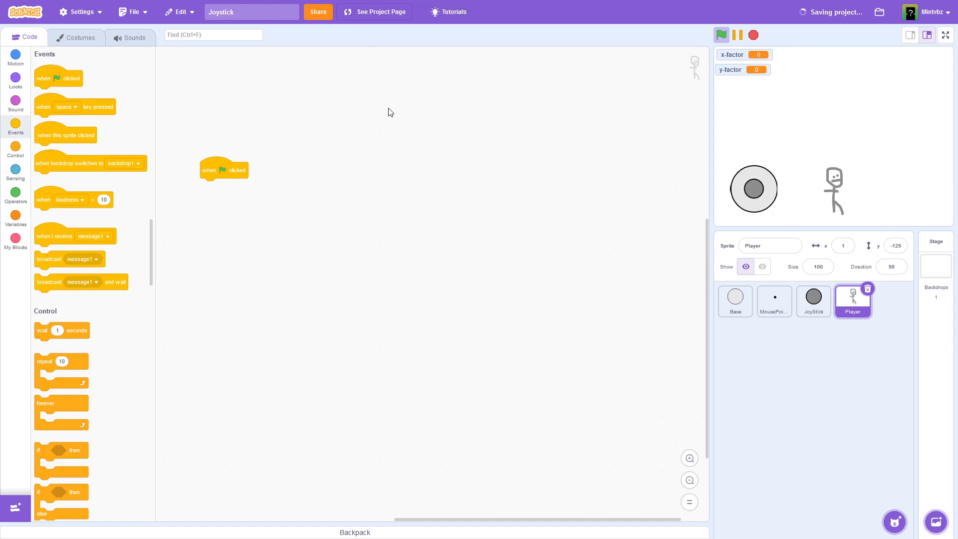
click(373, 12)
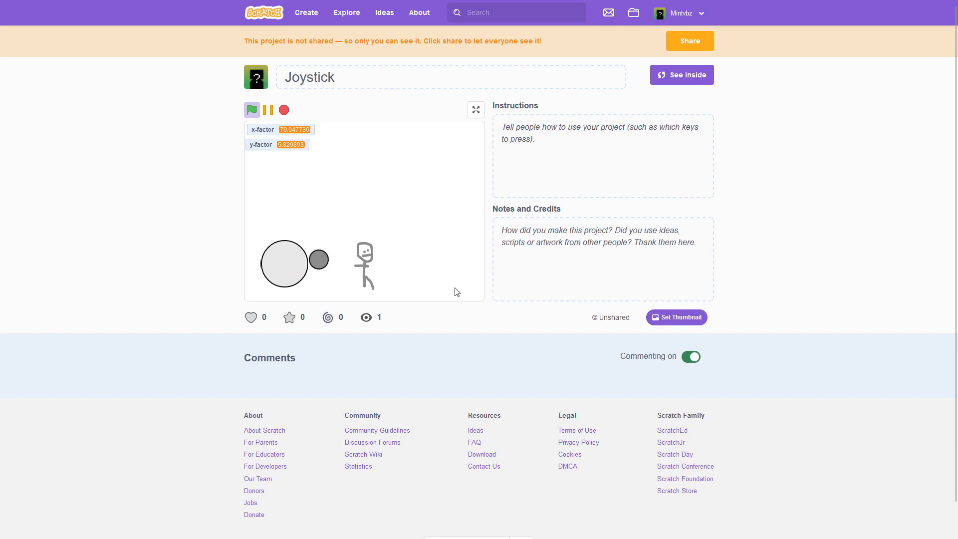
mouse_move(368, 221)
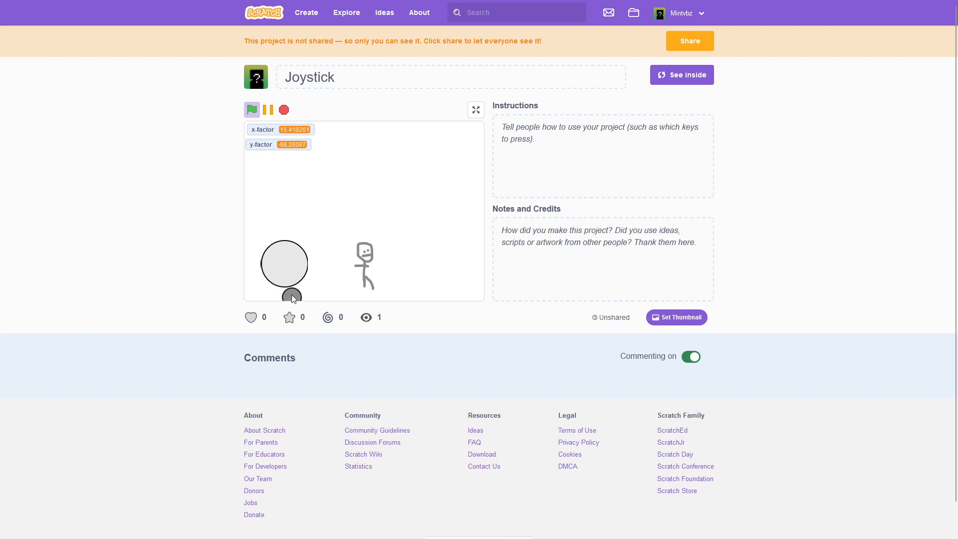
click(283, 110)
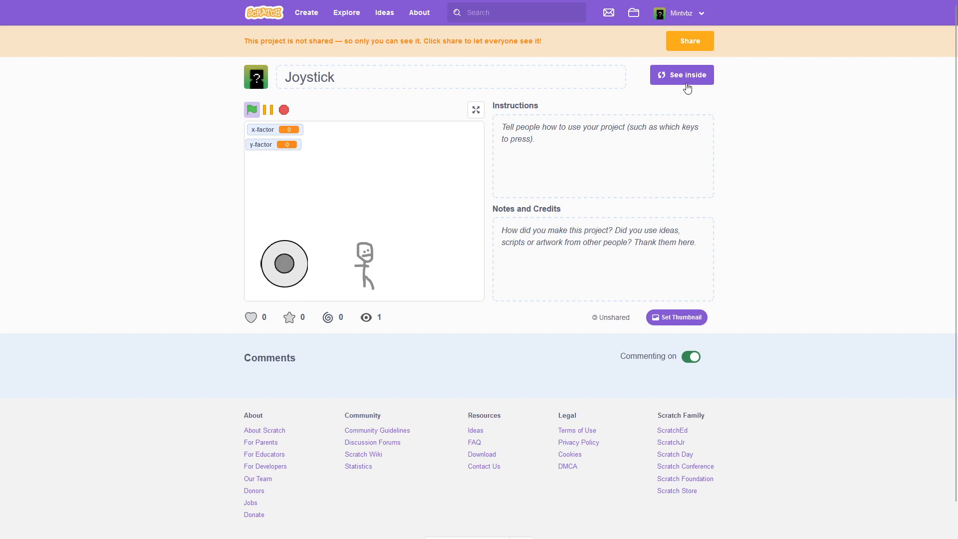
Step: Build Player's forever loop: if x-factor > 0 change x by 5, if < 0 change x by -5
click(683, 75)
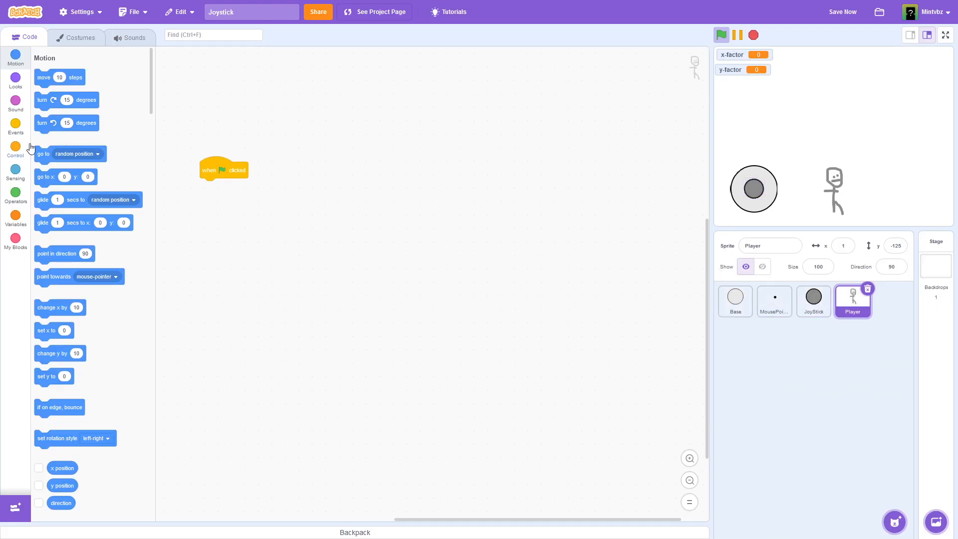
click(16, 149)
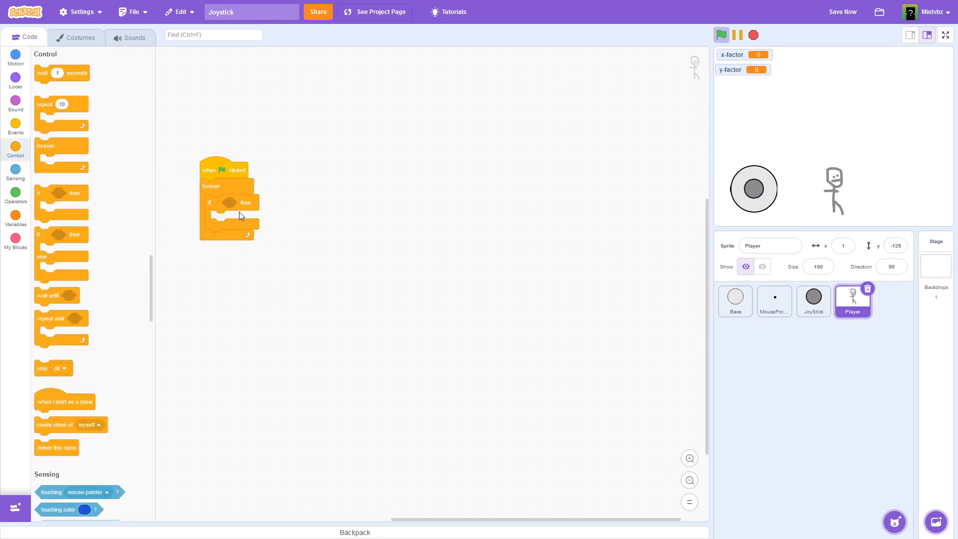
click(16, 192)
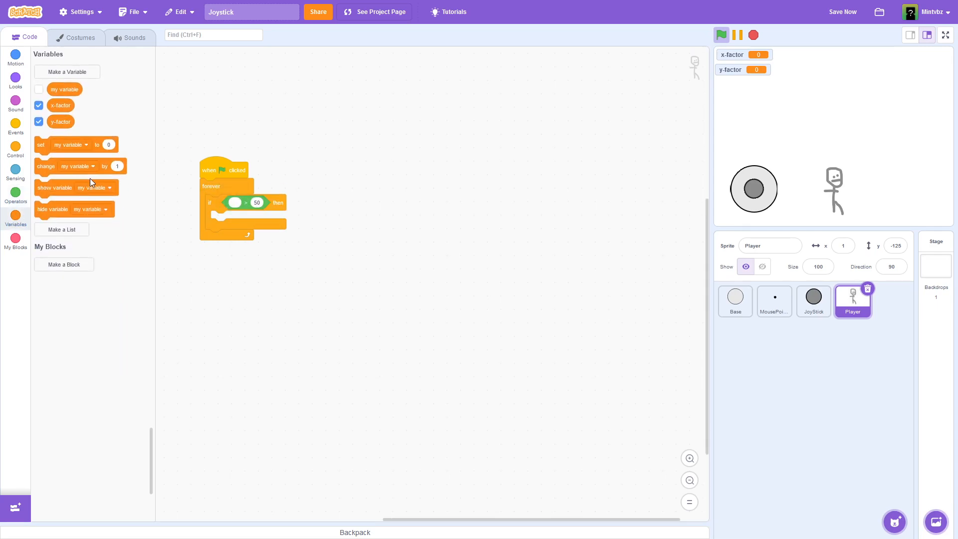
drag(60, 106, 239, 203)
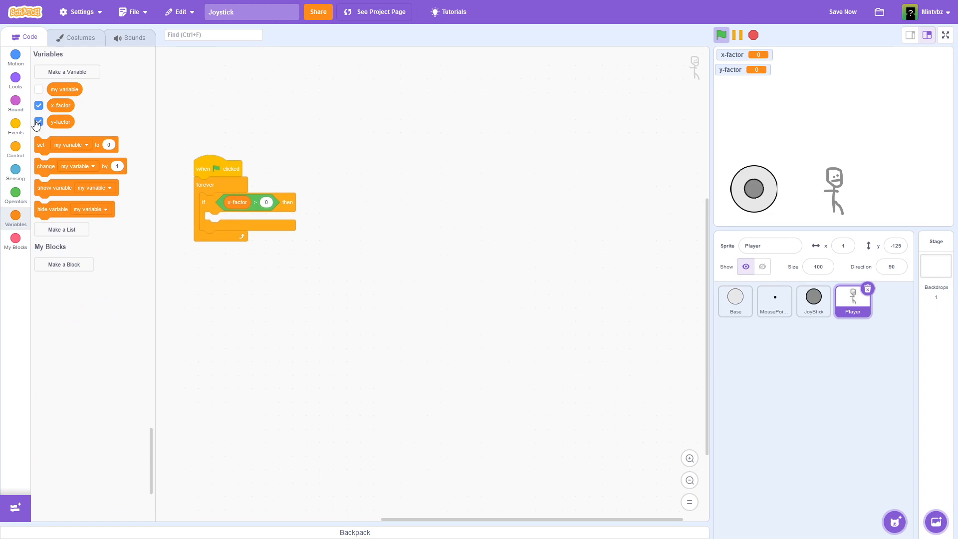
click(15, 55)
text(5)
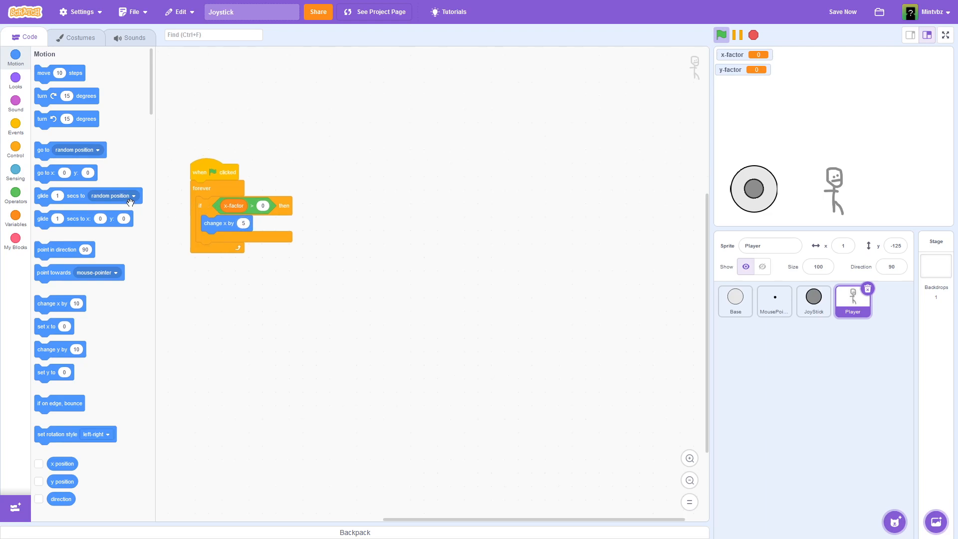
click(15, 151)
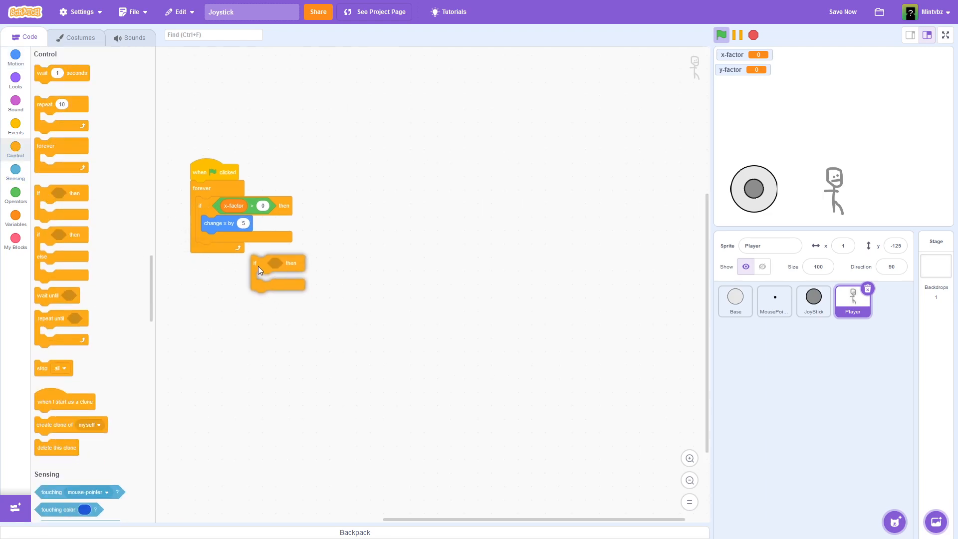
click(15, 192)
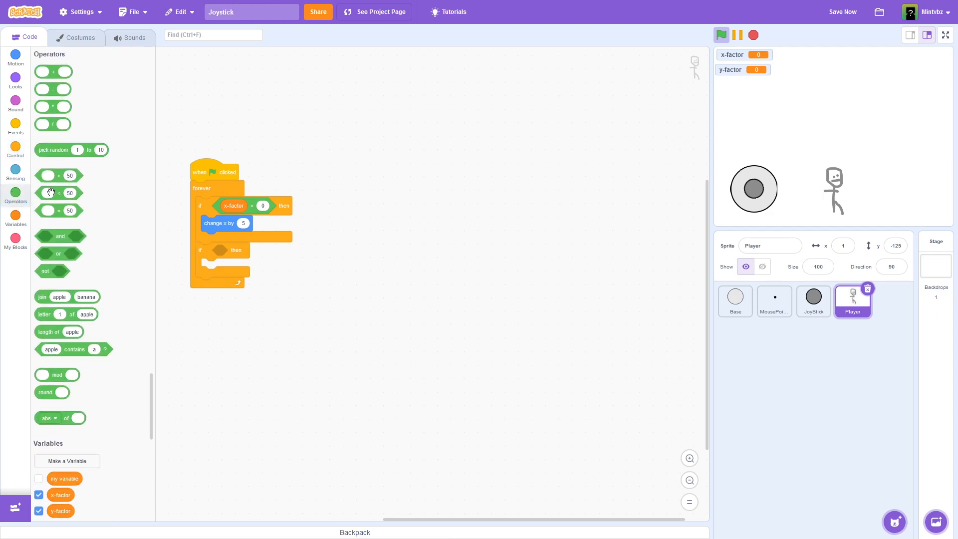
right_click(233, 205)
text(-5)
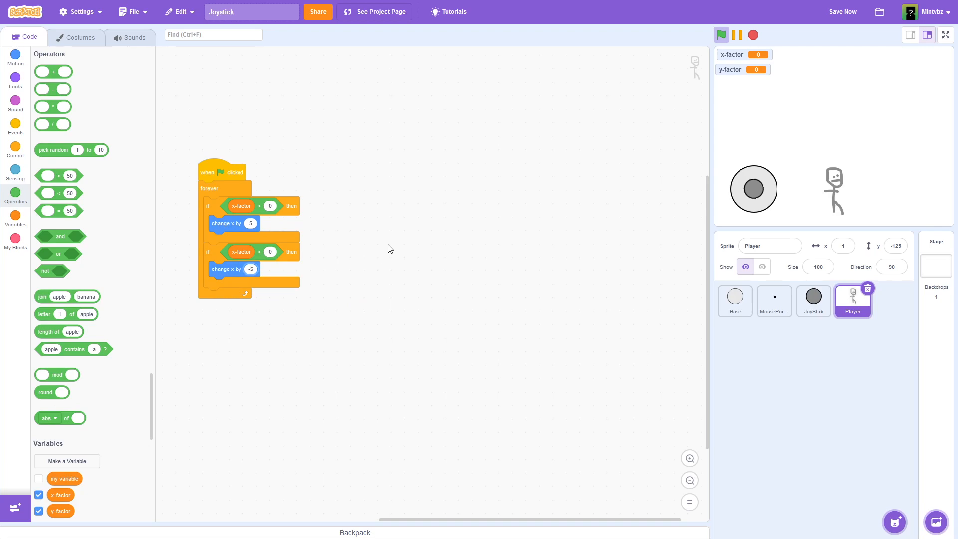
Step: Run the project page and drag the joystick knob to walk Player sideways
click(374, 12)
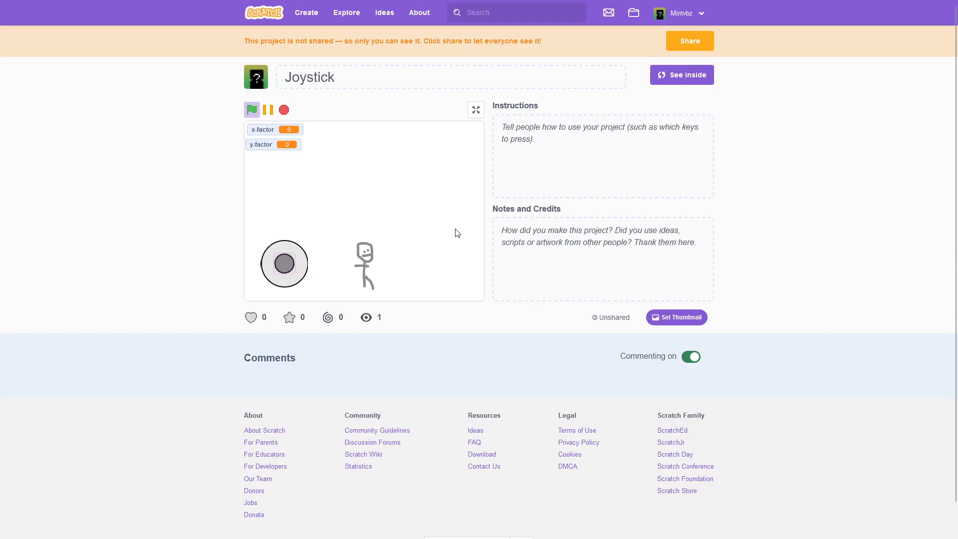
click(681, 74)
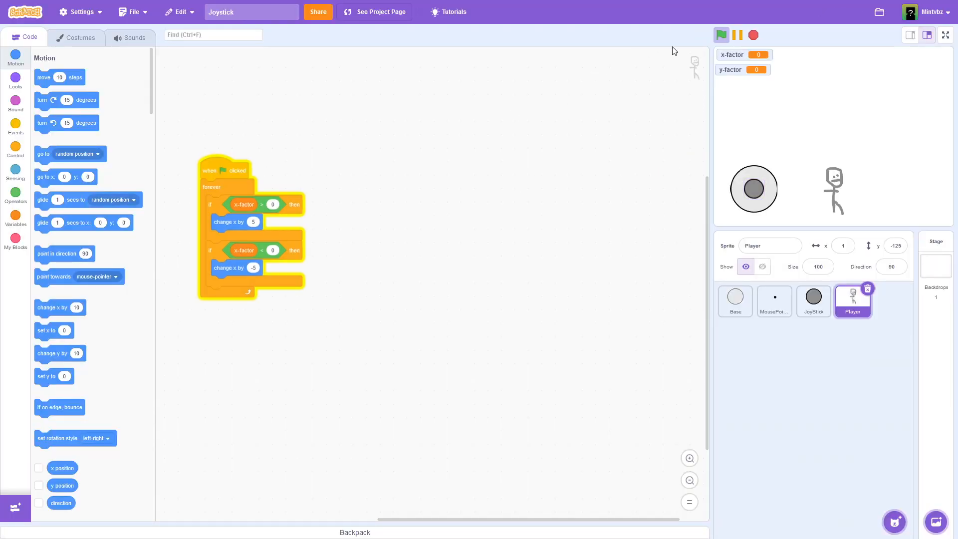
click(373, 11)
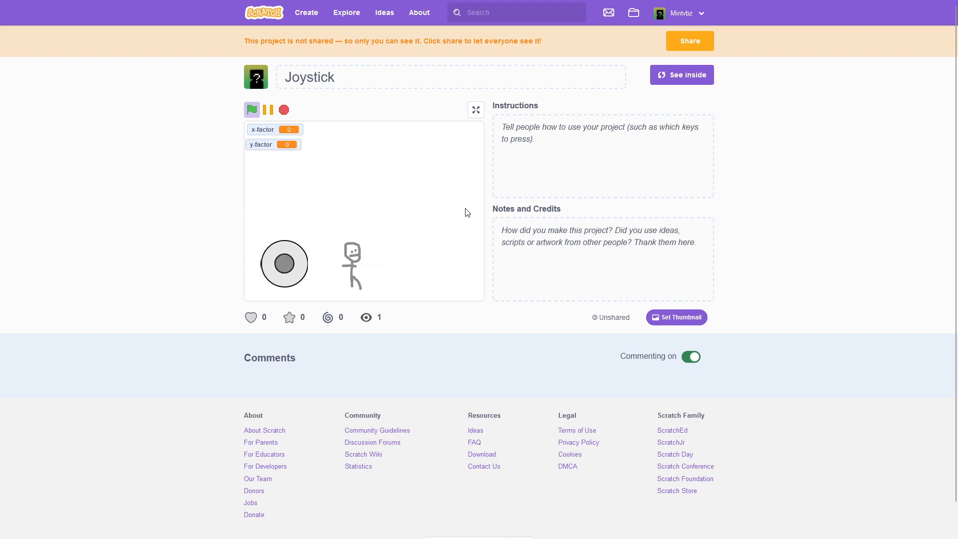
click(252, 109)
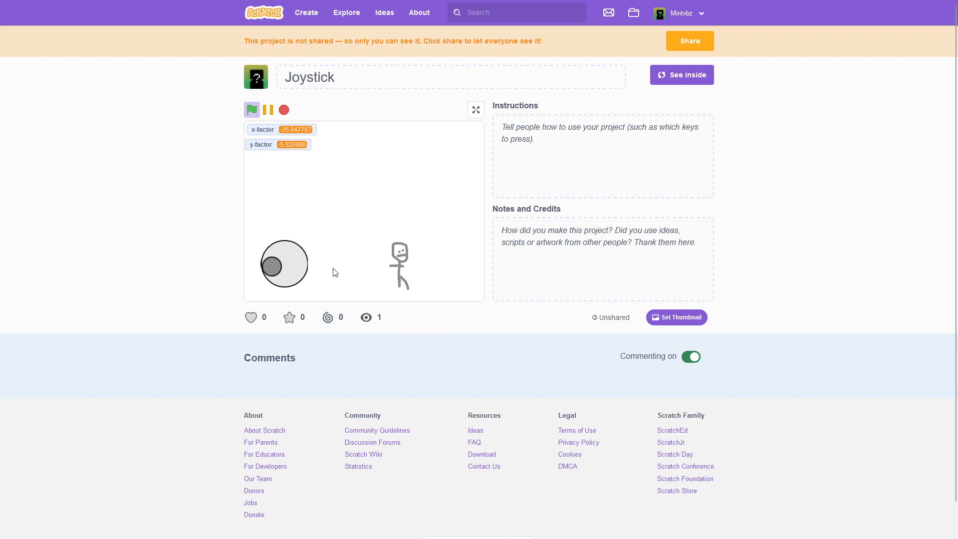
click(283, 109)
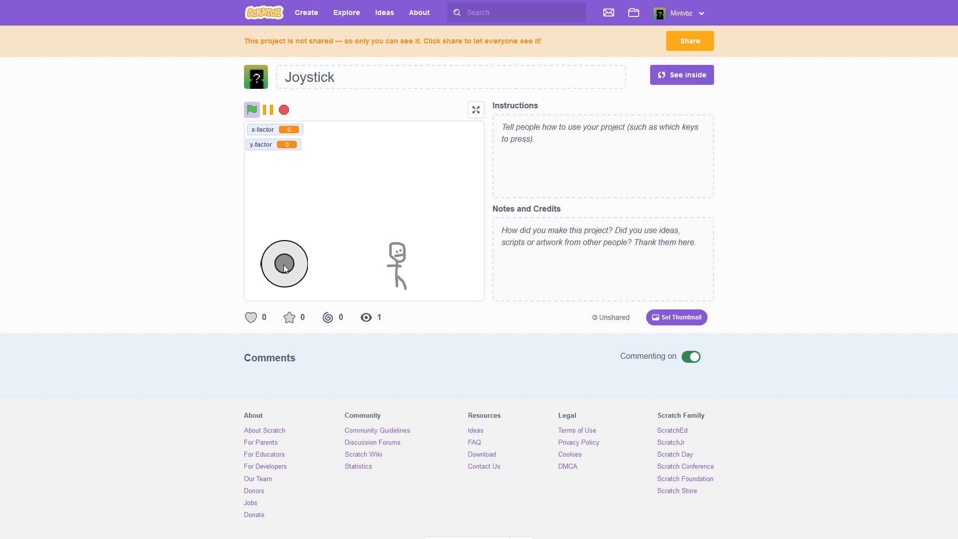
mouse_move(254, 137)
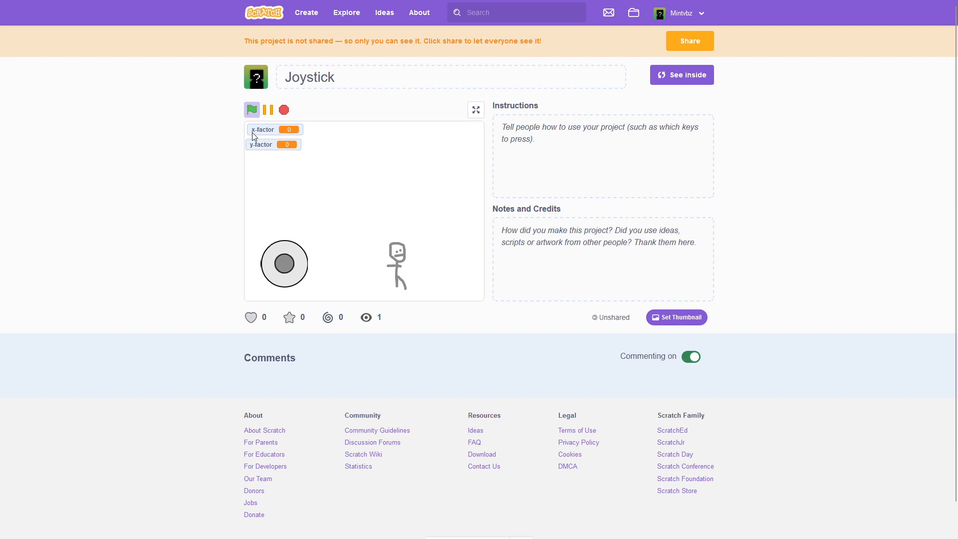
mouse_move(367, 260)
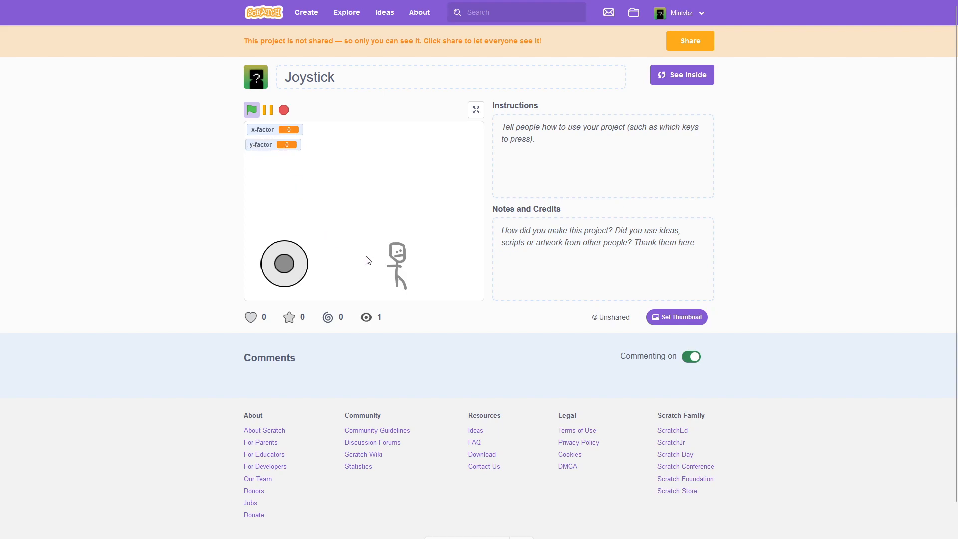
mouse_move(430, 277)
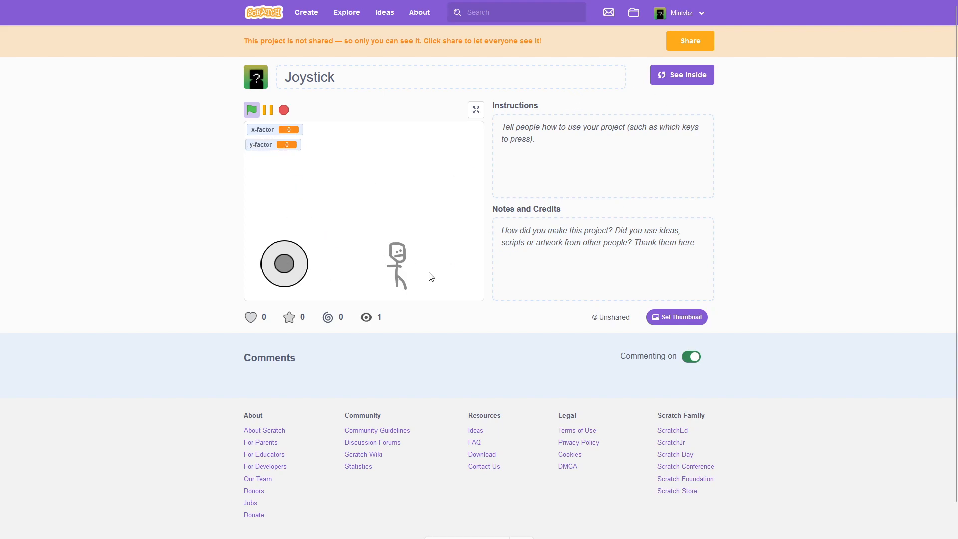
mouse_move(430, 256)
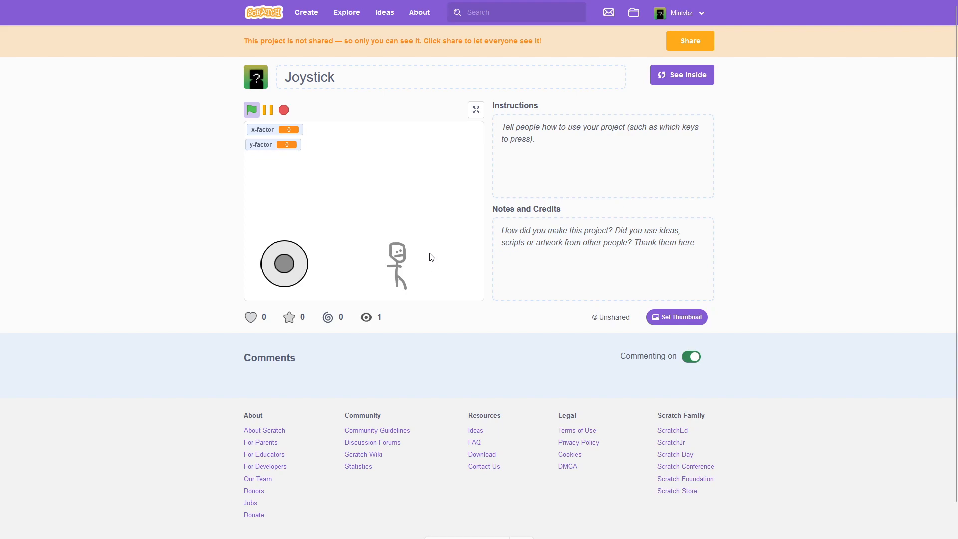